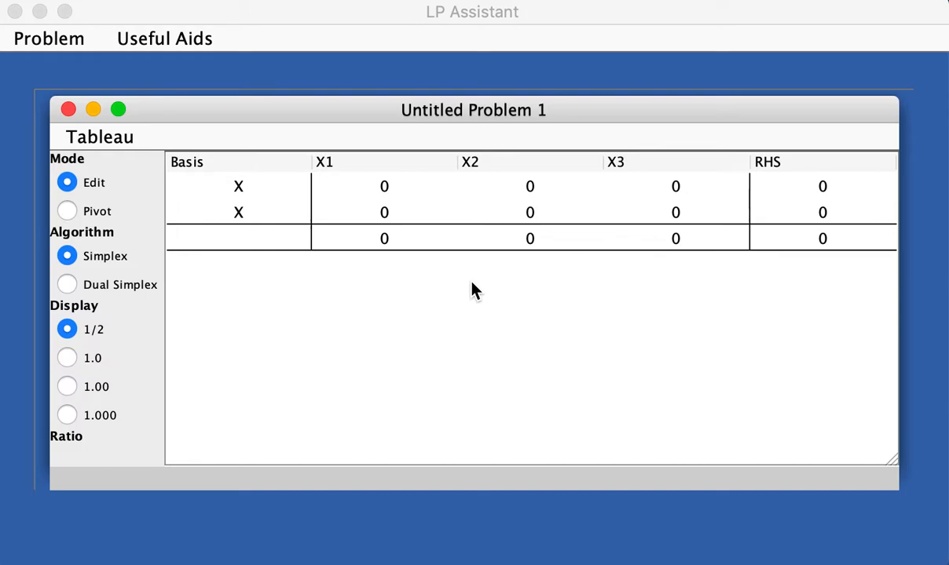
mouse_move(356, 310)
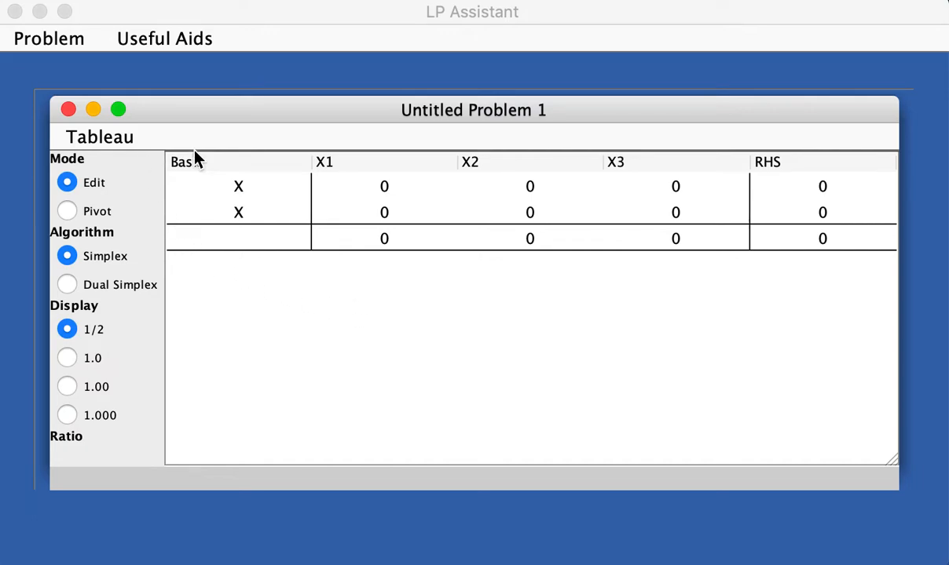
mouse_move(106, 146)
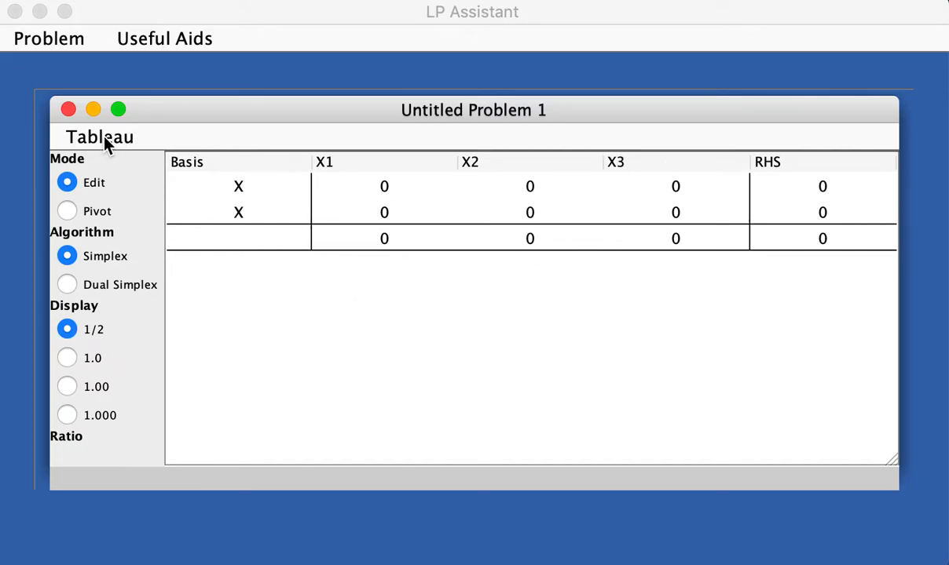
Add three regular variable columns, growing the tableau to X1 through X6
click(100, 137)
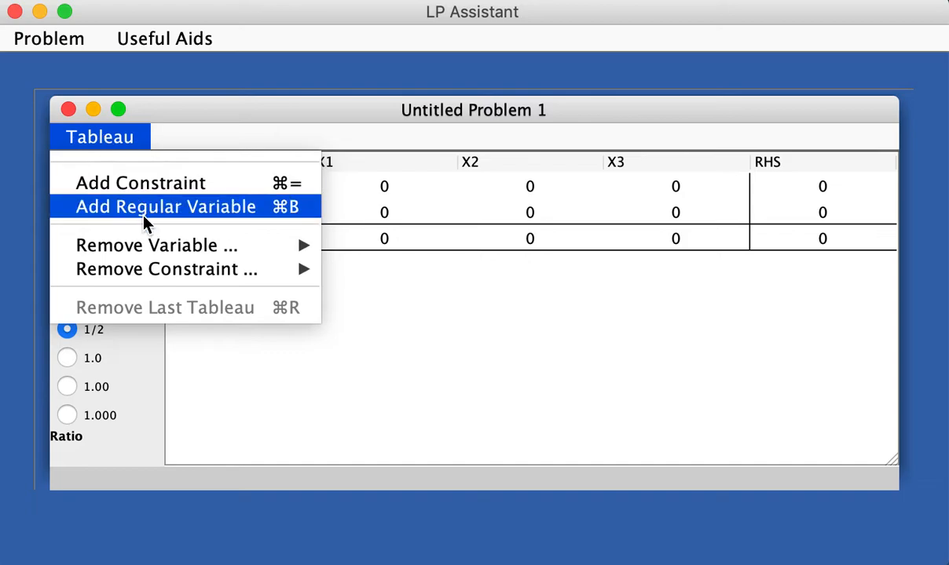
click(165, 206)
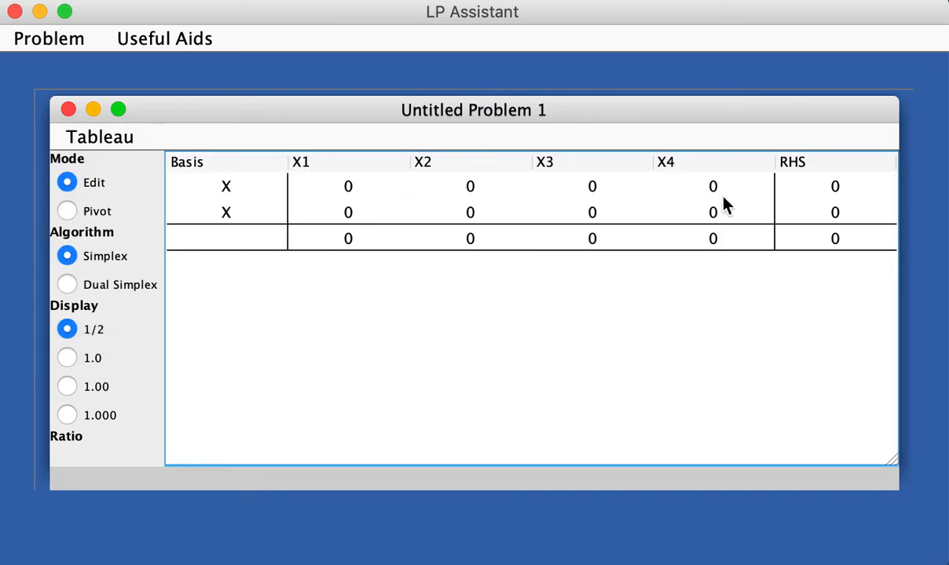
click(99, 137)
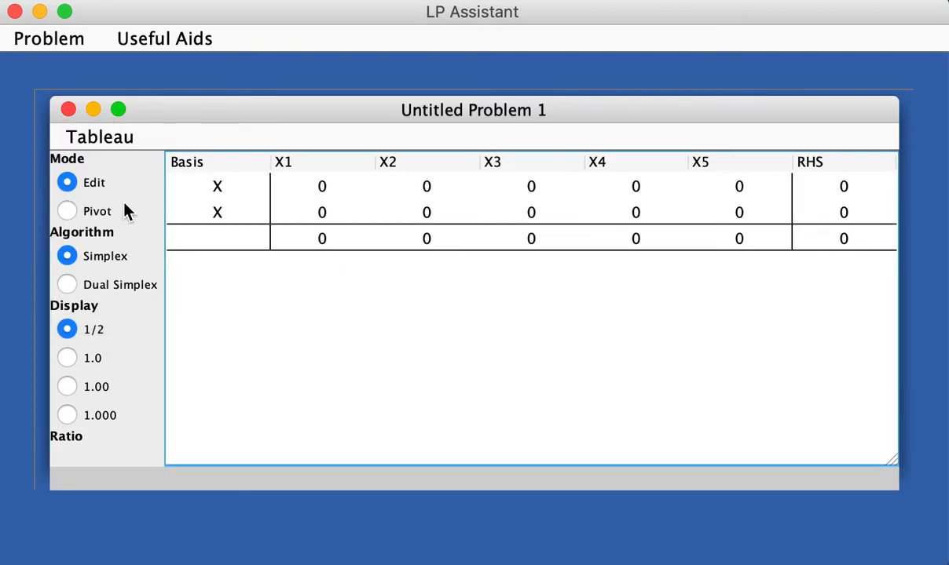
click(99, 136)
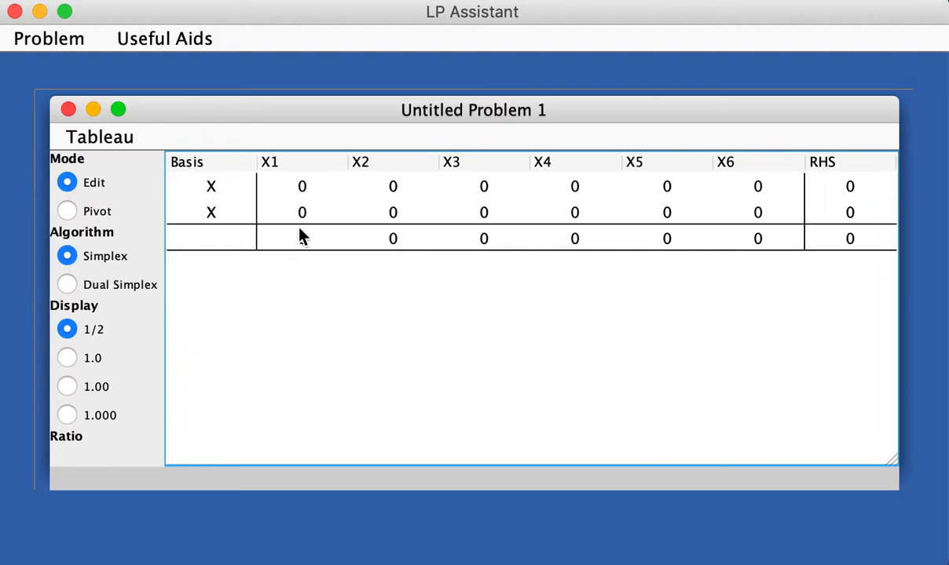
mouse_move(614, 318)
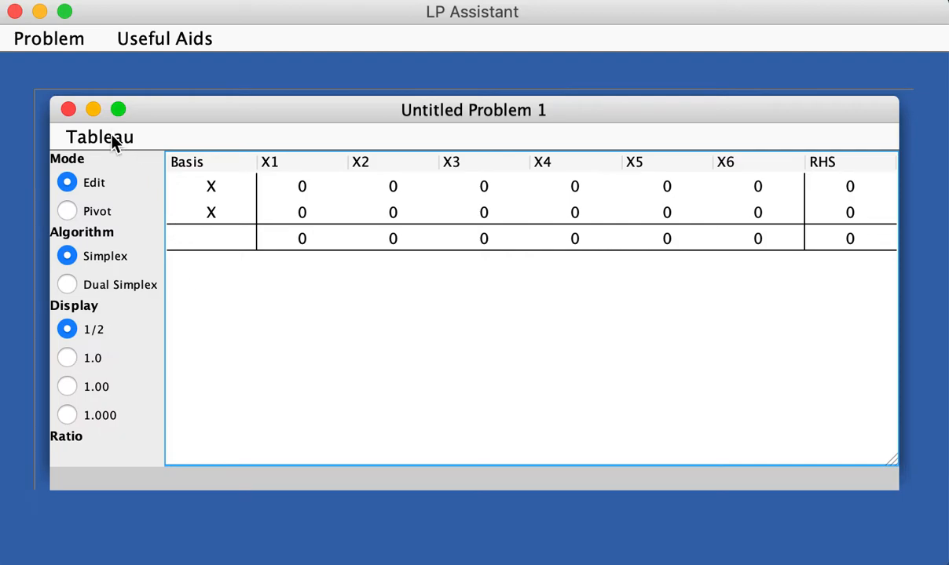
Add a third constraint row to the tableau
click(100, 137)
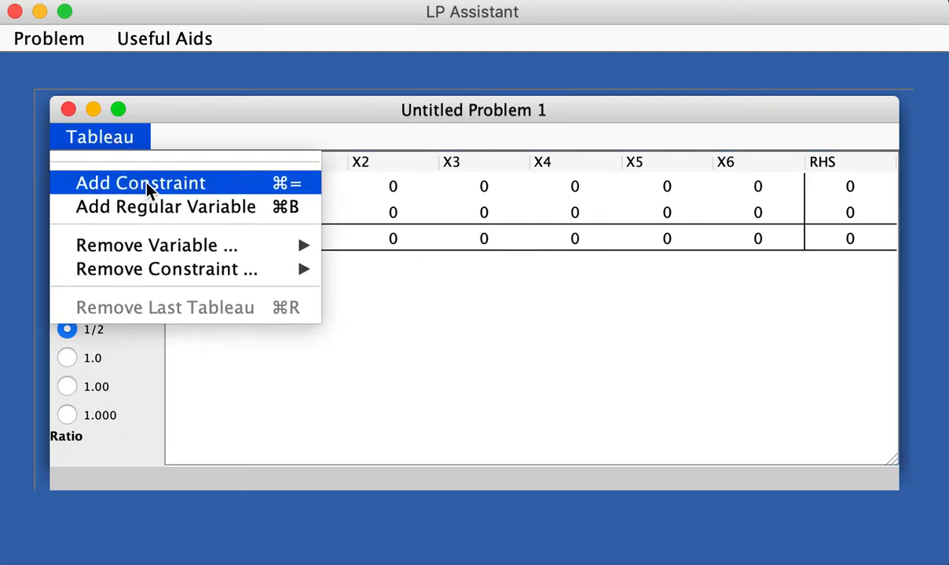
click(140, 183)
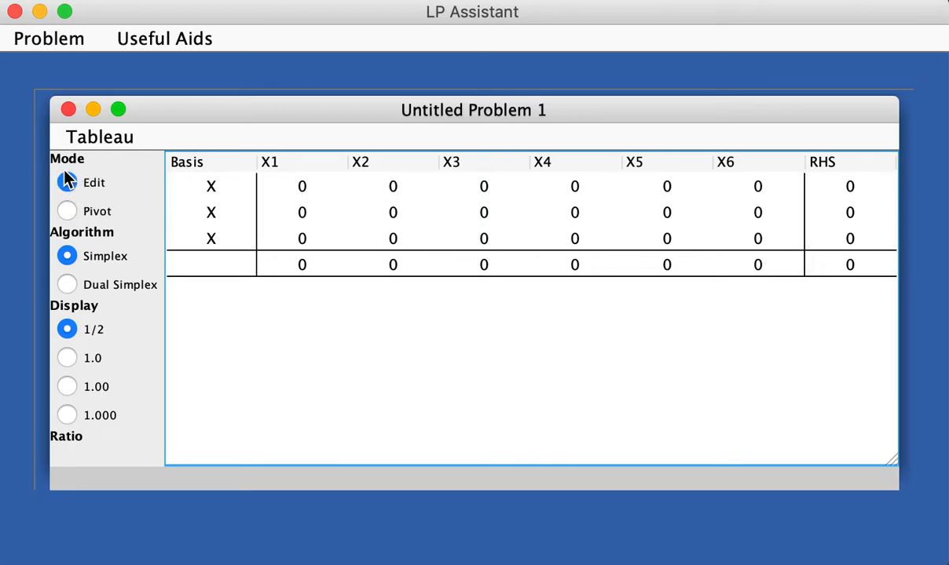
In Edit mode, enter row 1 as 3, 2, 0, 1, 0, 0 | 60 and make X4 its basic variable
click(67, 182)
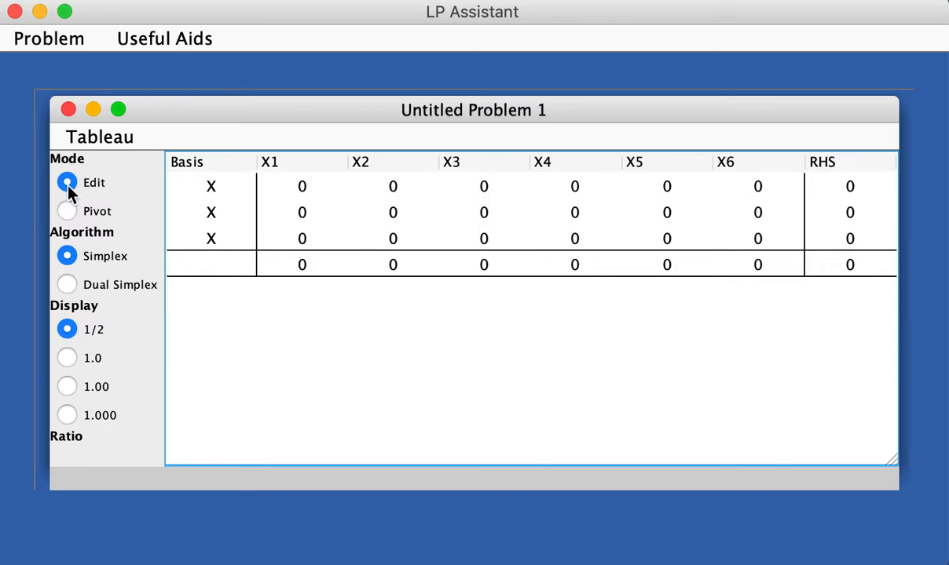
mouse_move(303, 188)
text(2)
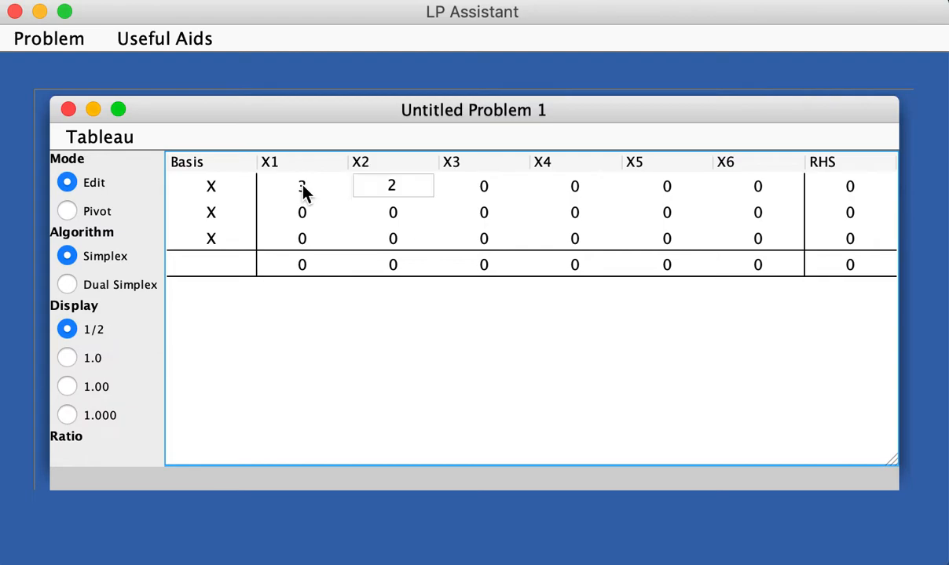
click(574, 186)
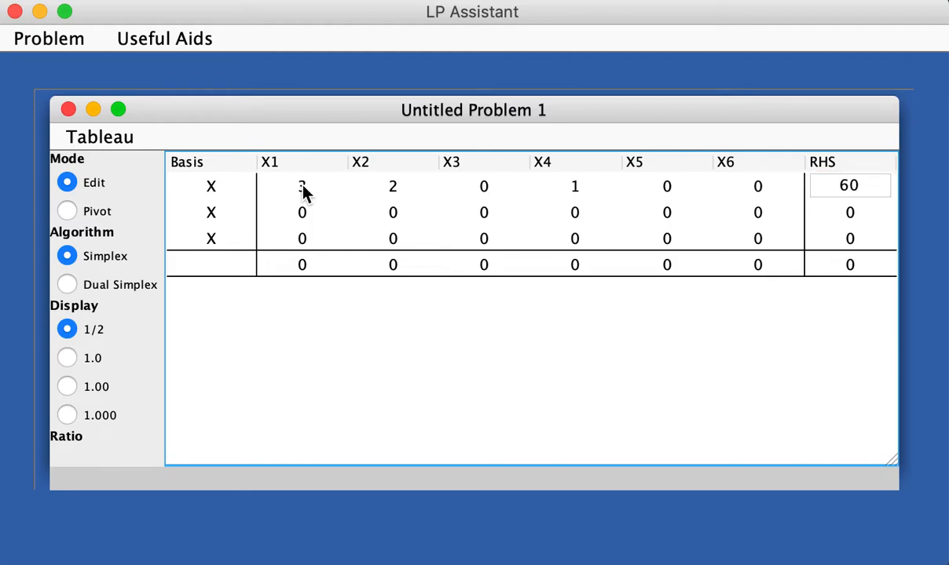
mouse_move(381, 198)
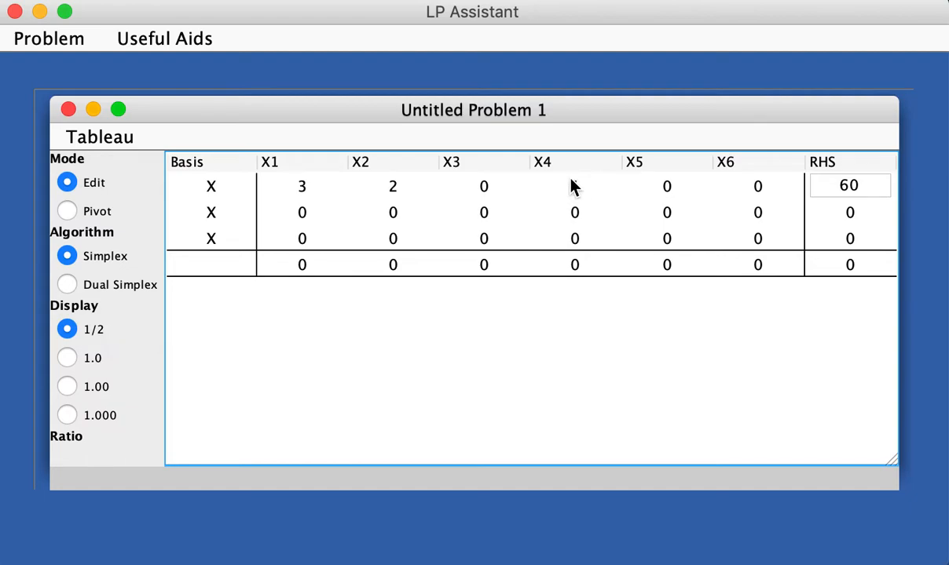
click(211, 186)
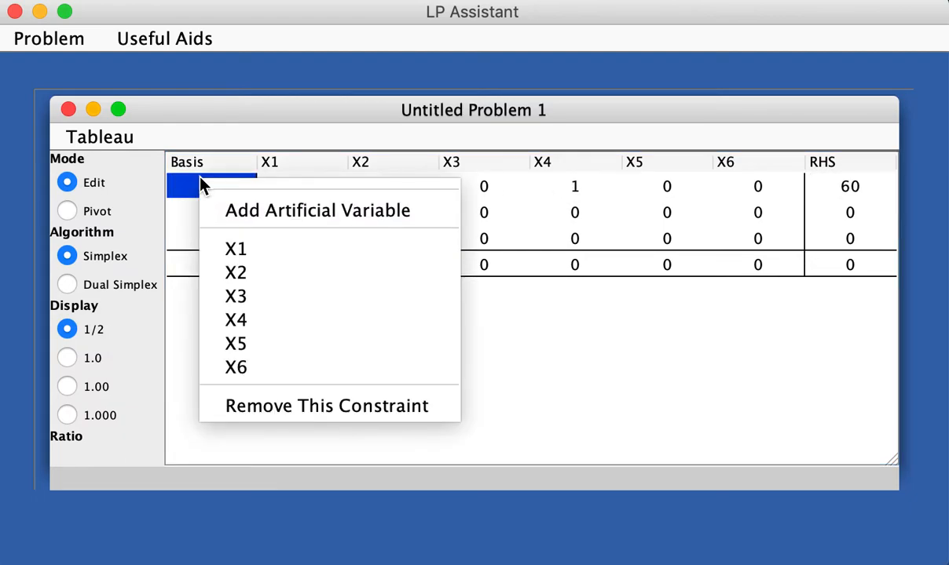
click(235, 320)
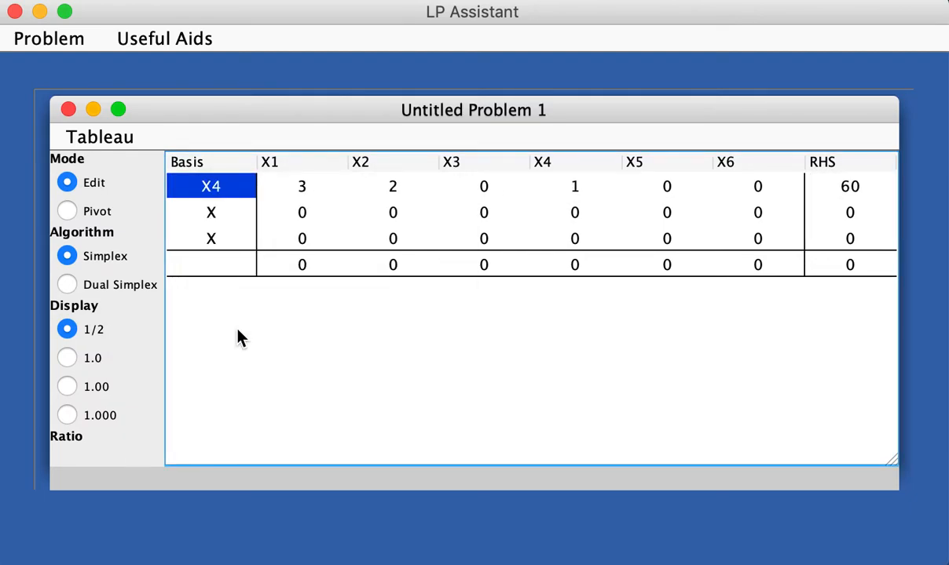
Enter row 2 as −1, 1, 4, 0, 1, 0 | 10 and make X5 its basic variable
click(302, 212)
text(-1)
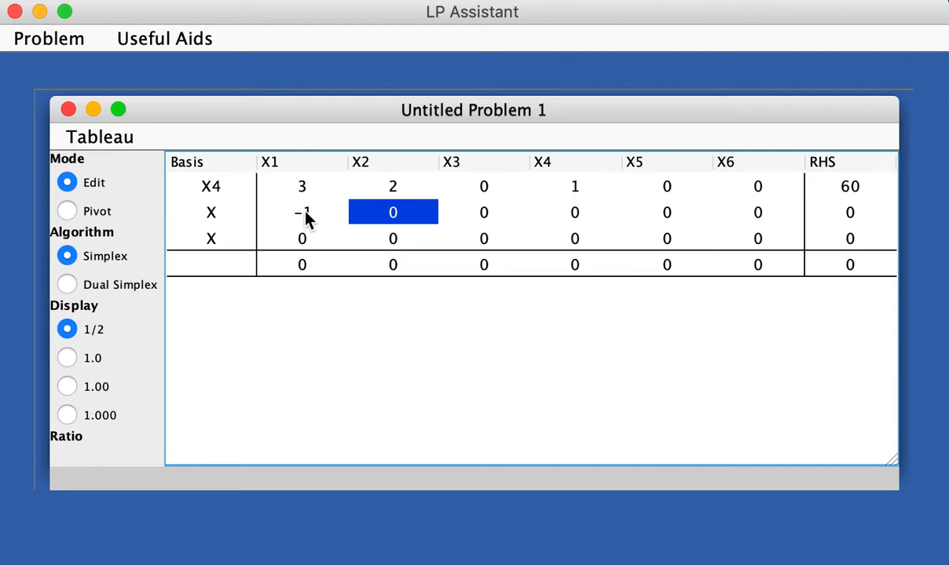
click(483, 212)
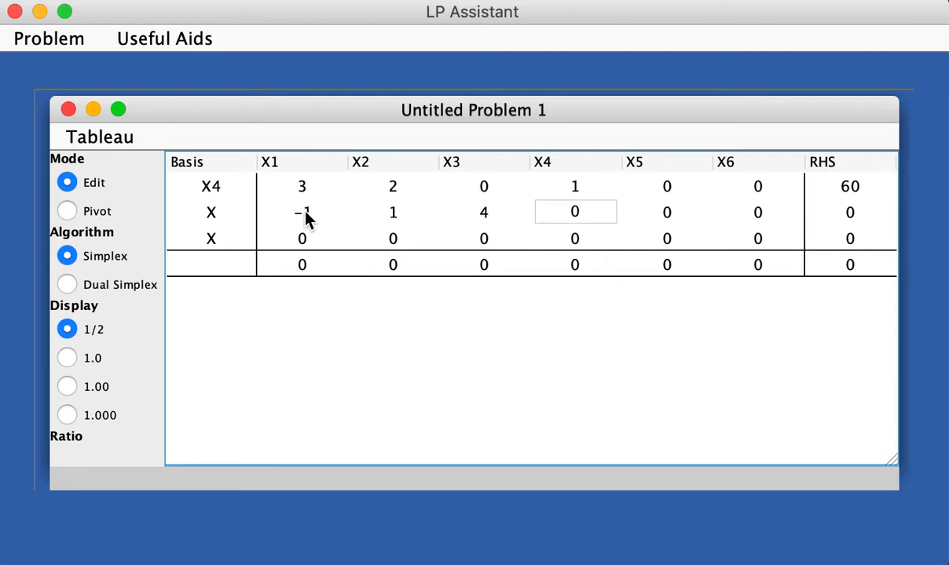
click(665, 212)
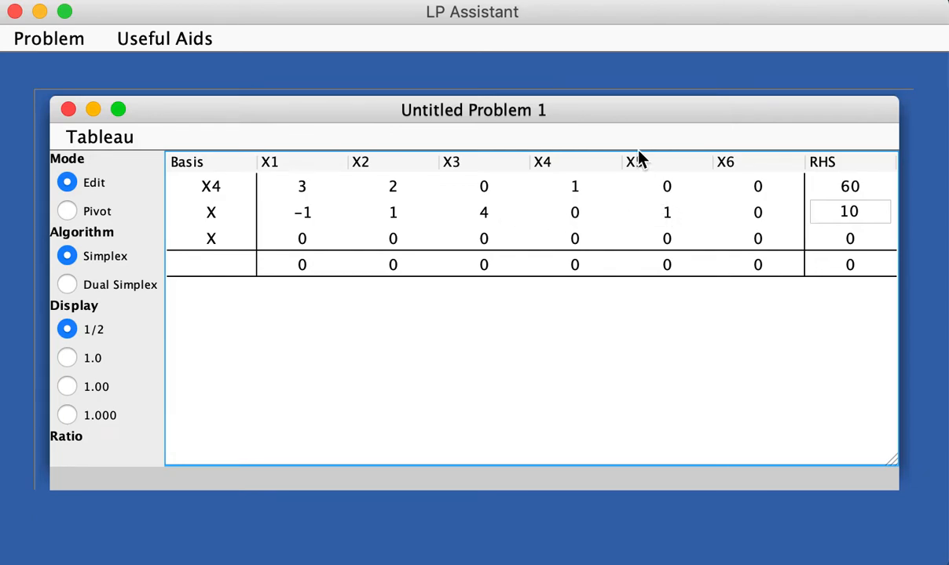
click(210, 212)
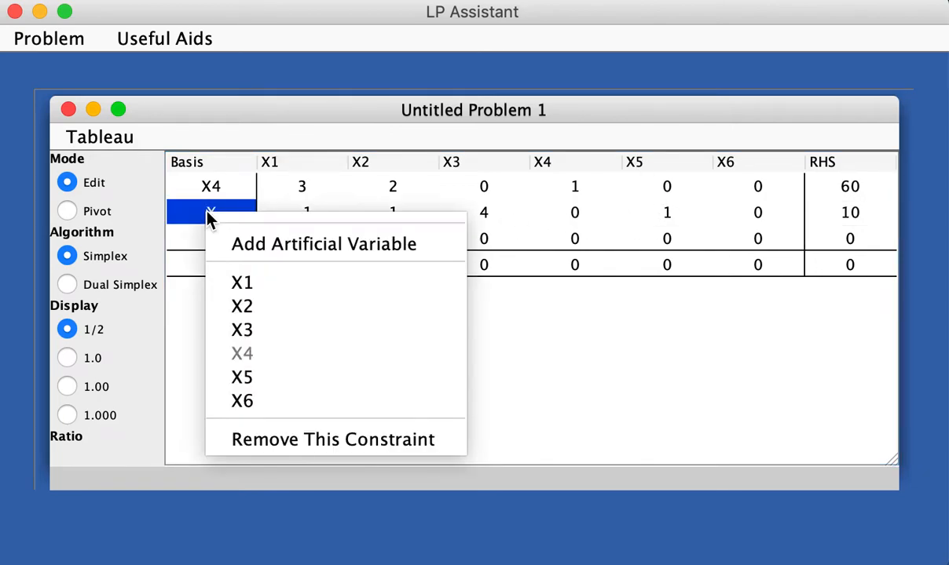
click(241, 377)
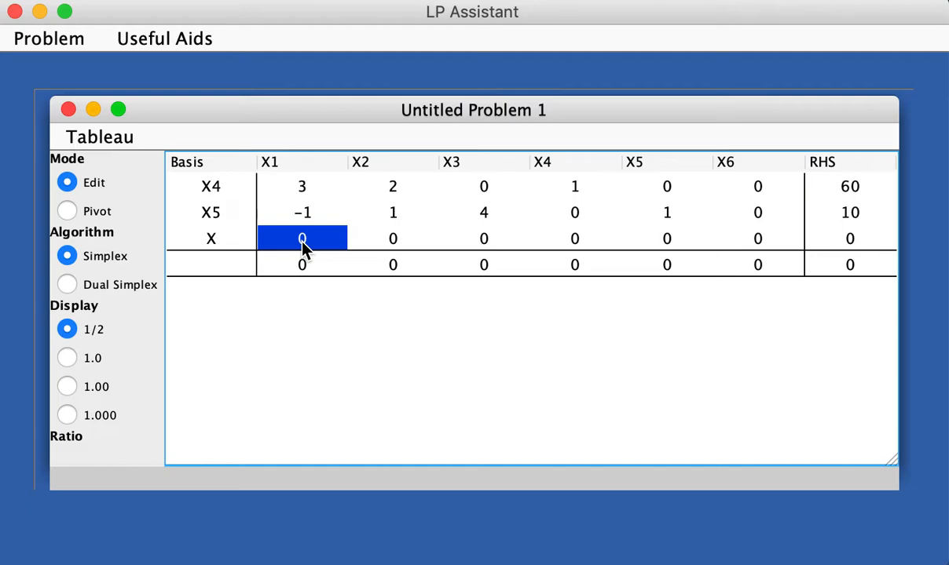
Enter row 3 as 2, −2, 5, 0, 0, 1 | 50 and make X6 its basic variable
click(302, 238)
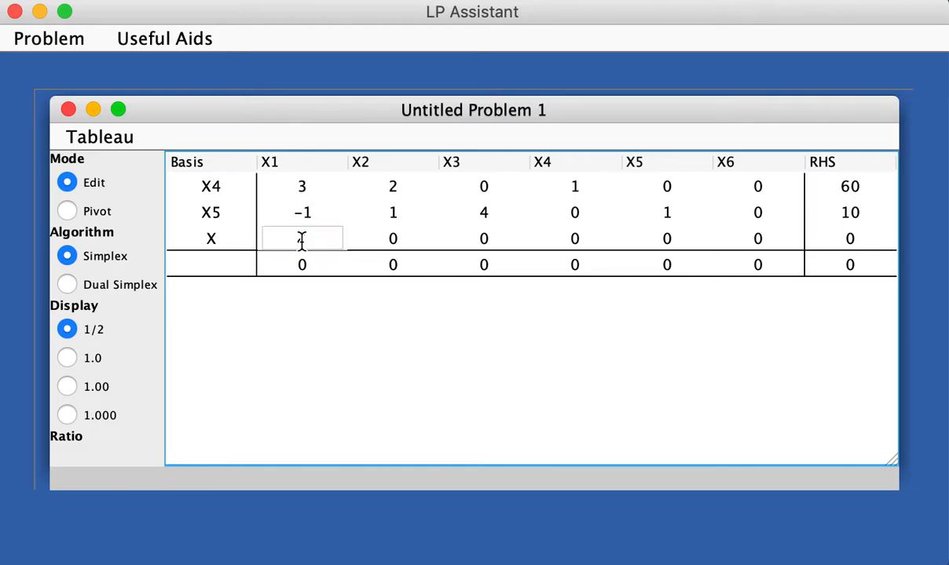
text(2)
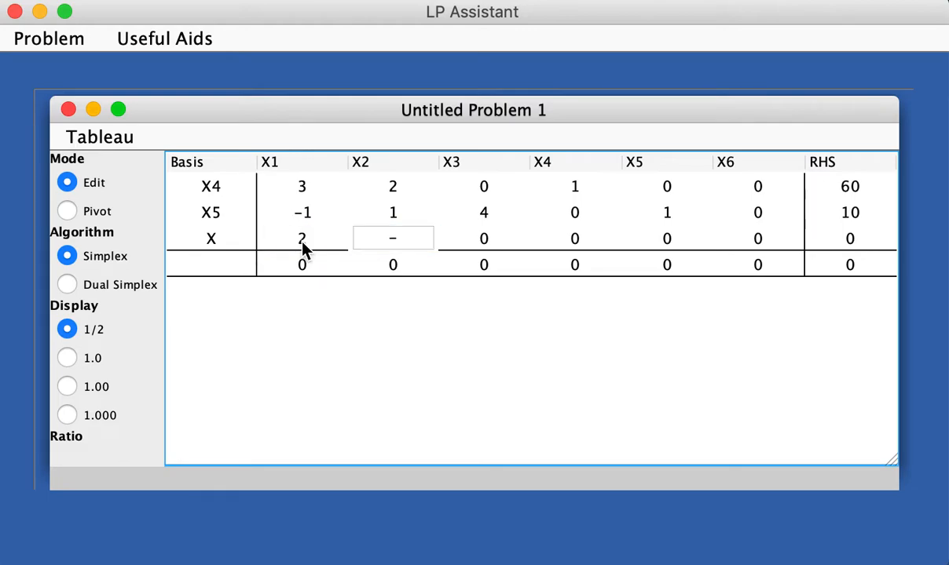
text(5)
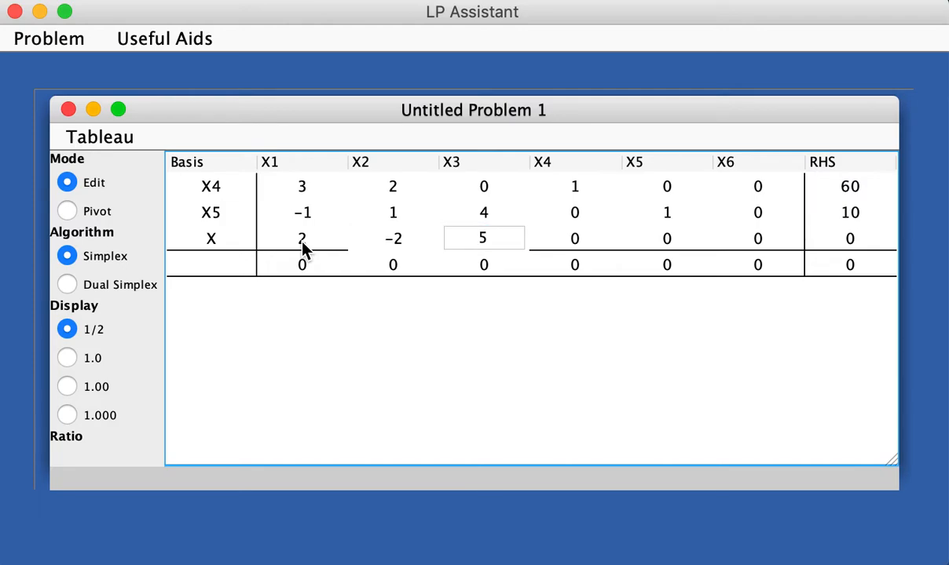
click(757, 238)
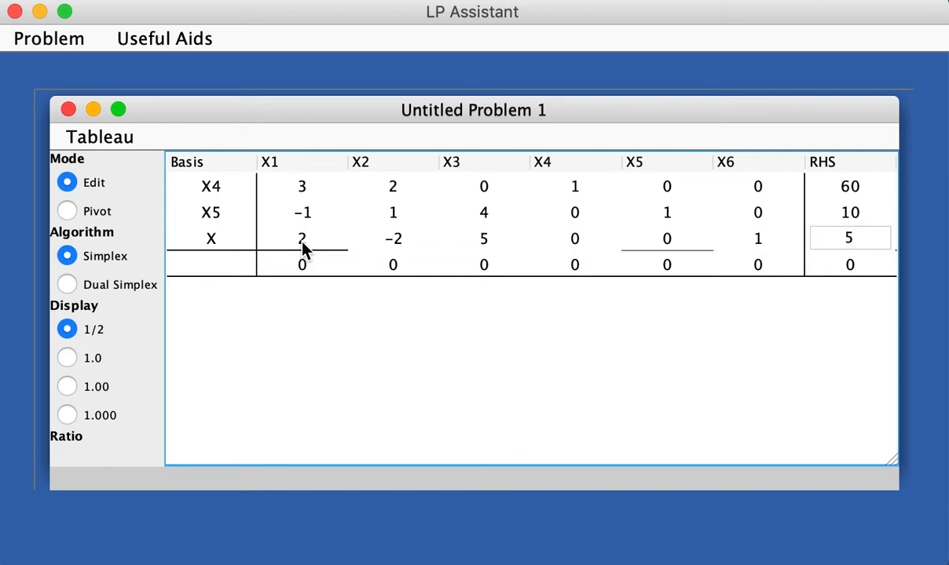
text(0)
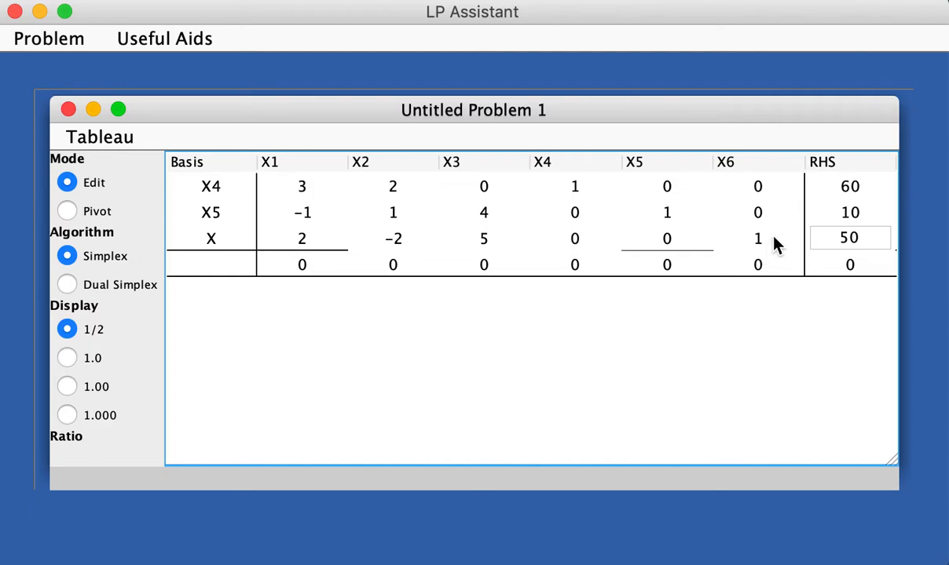
mouse_move(239, 241)
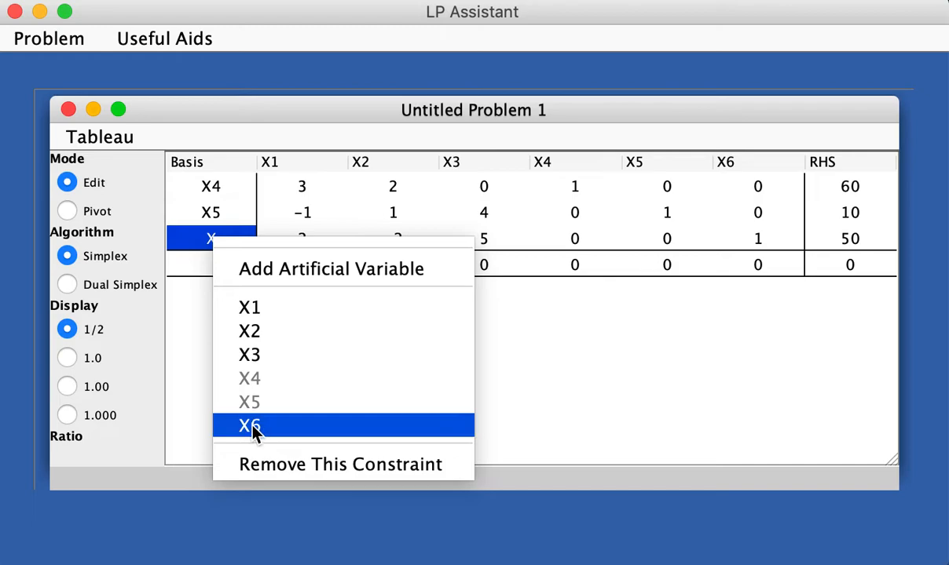
click(250, 425)
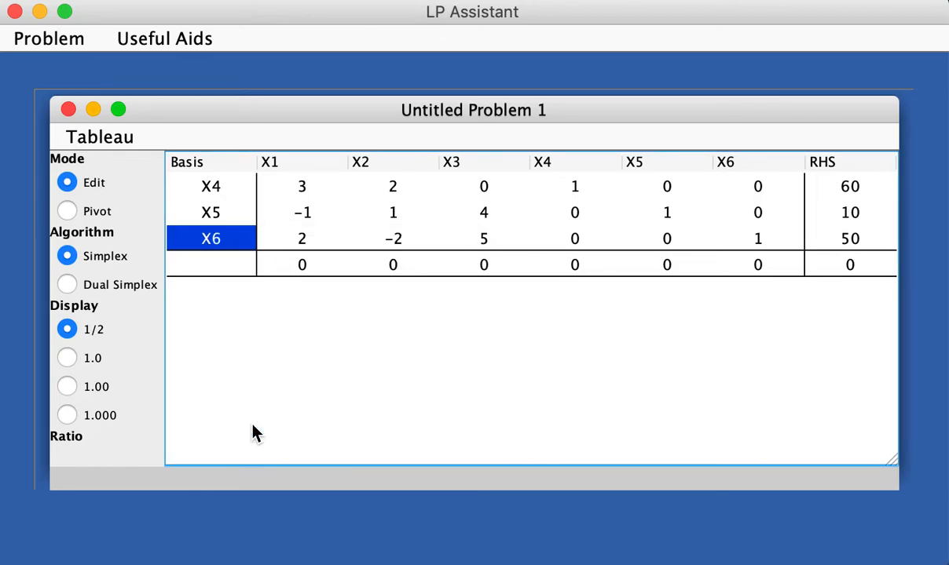
mouse_move(306, 279)
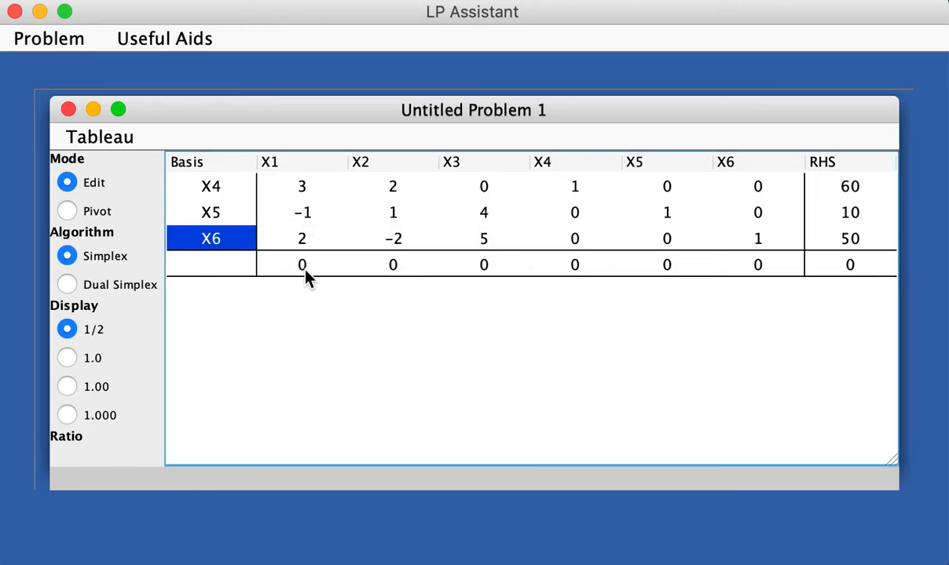
Enter −2, −3, −3 under X1, X2 and X3 in the objective row
click(302, 264)
text(-2)
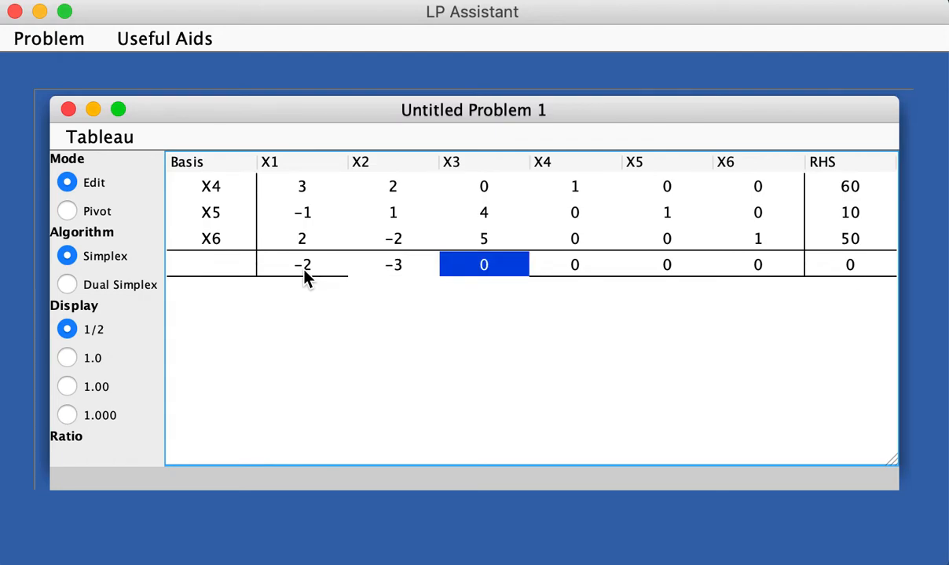
text(-3)
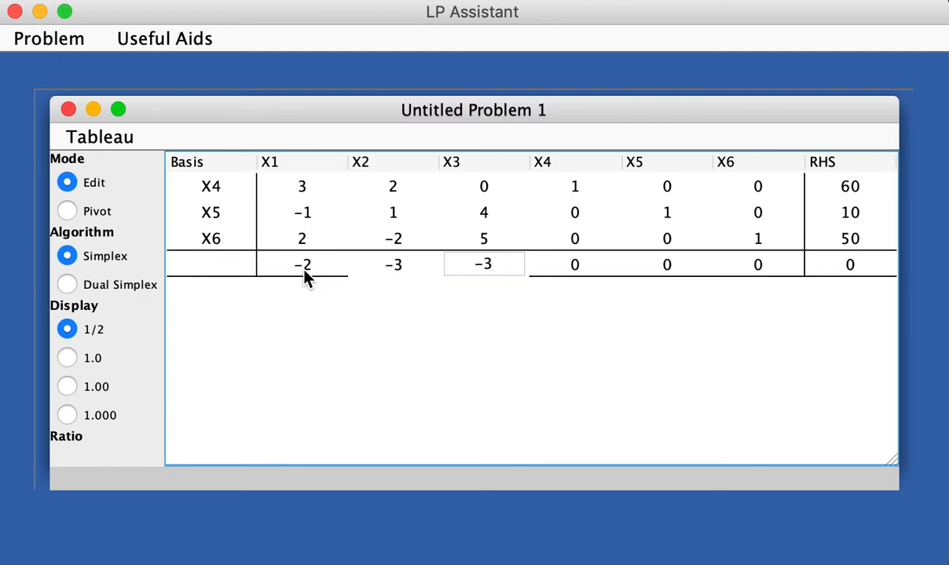
mouse_move(705, 305)
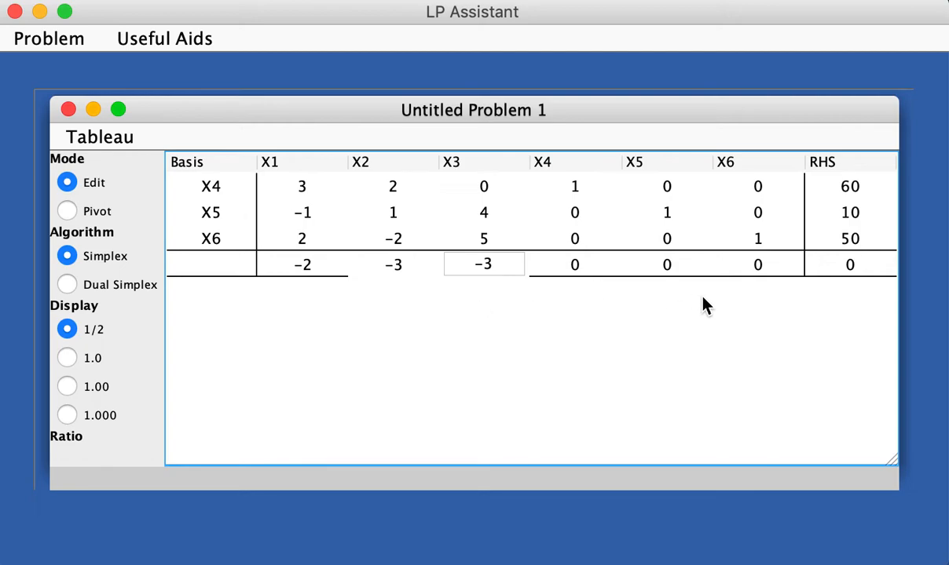
mouse_move(520, 374)
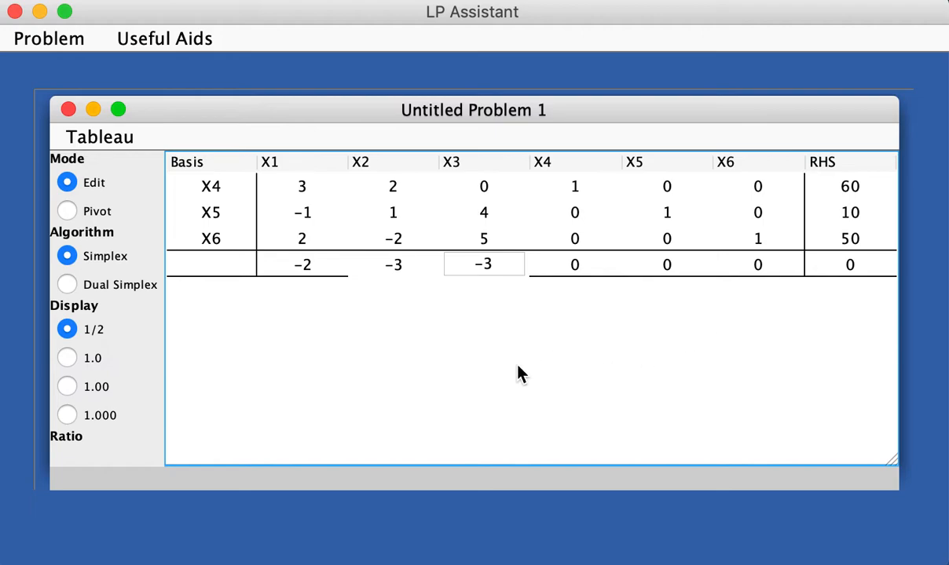
mouse_move(94, 216)
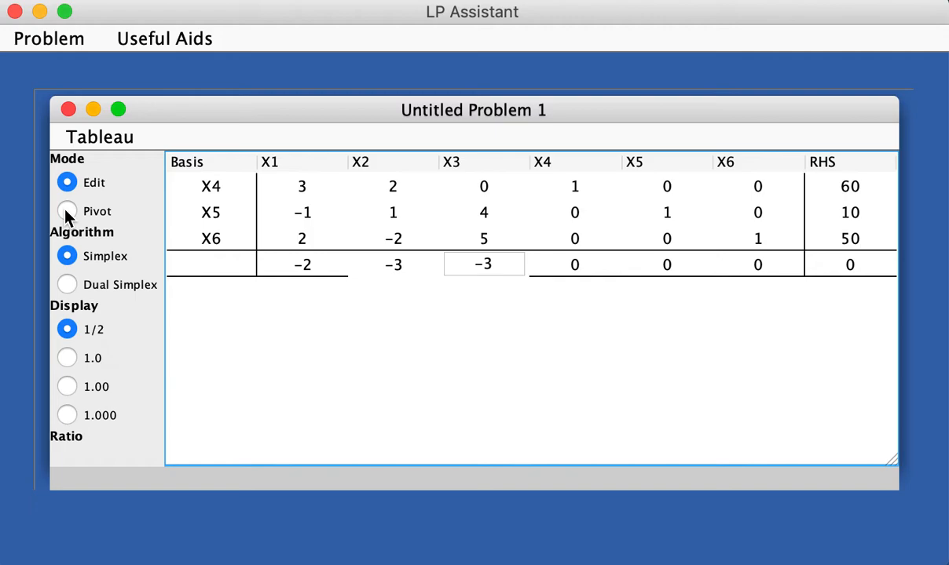
Switch to Pivot mode and pivot on the 1 in row x5, column X2, giving objective value 30
click(67, 211)
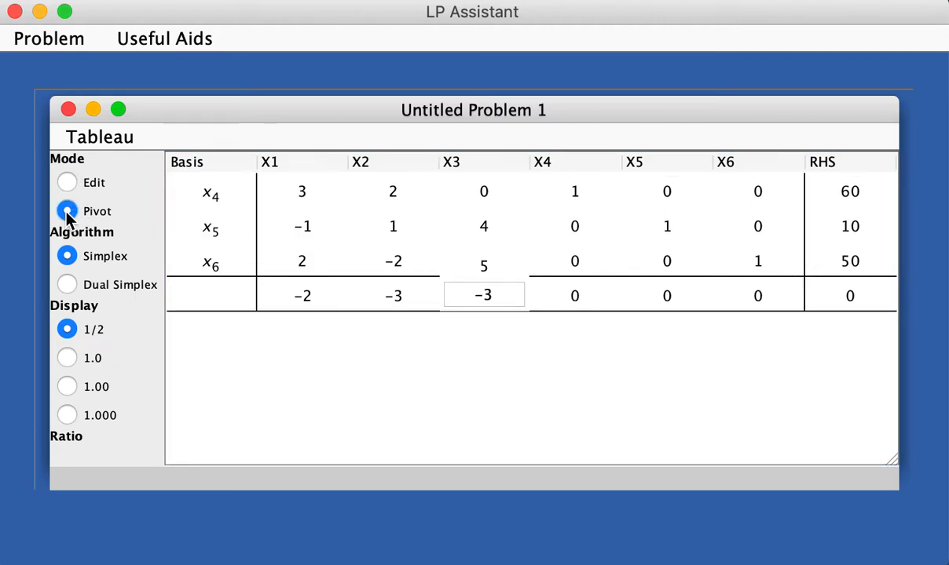
mouse_move(572, 459)
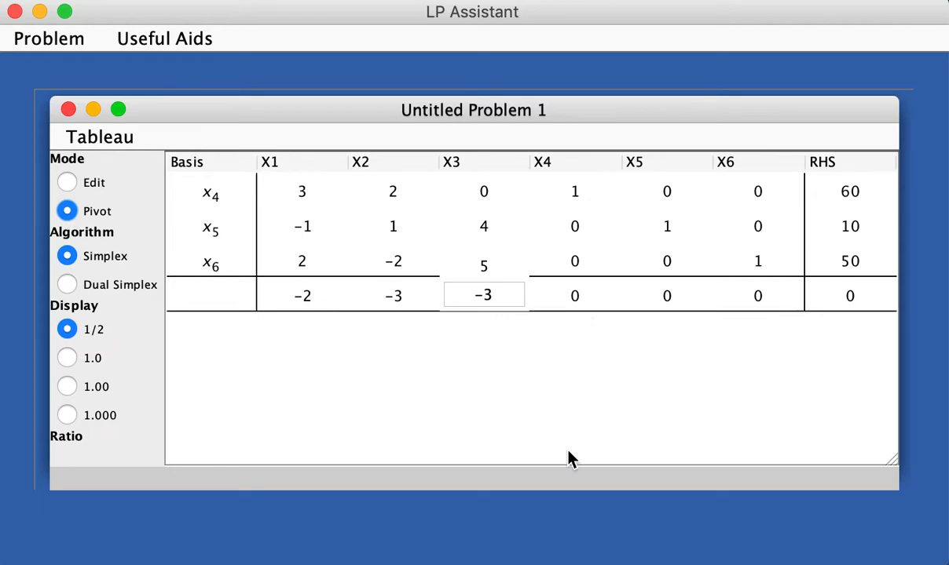
mouse_move(605, 344)
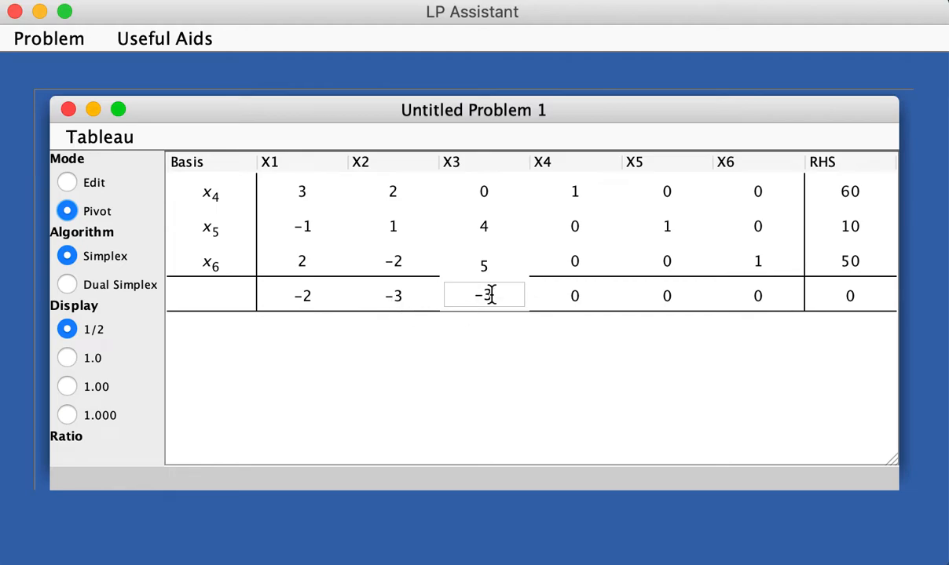
mouse_move(483, 349)
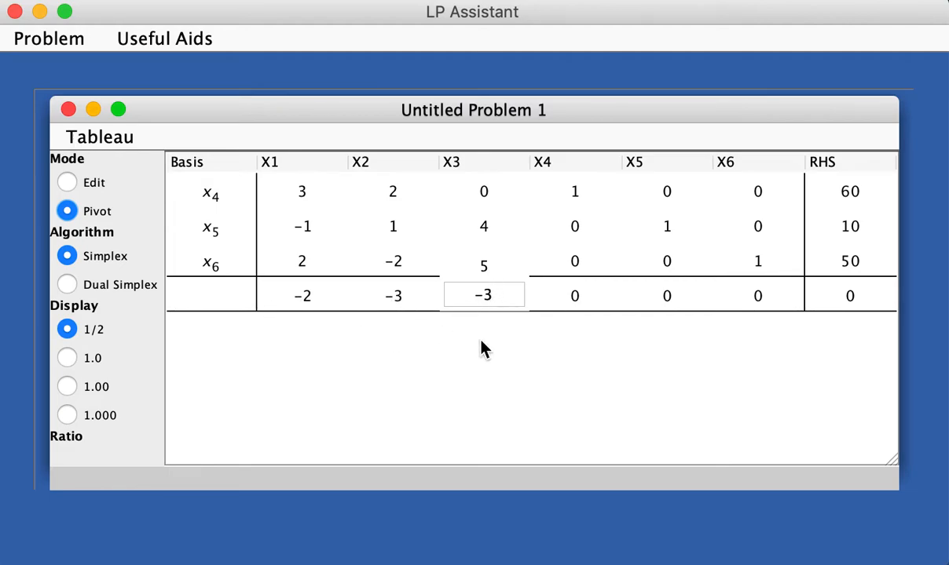
mouse_move(479, 350)
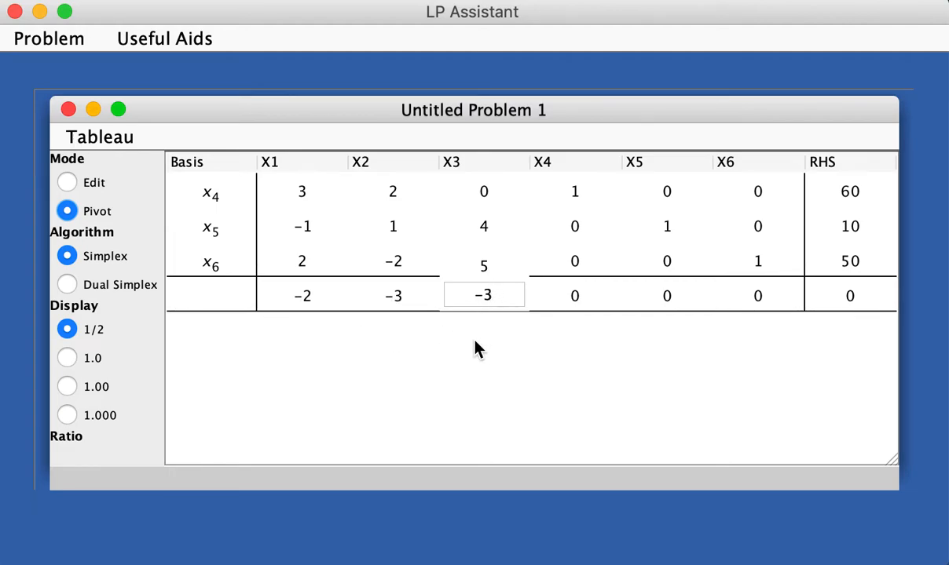
mouse_move(297, 302)
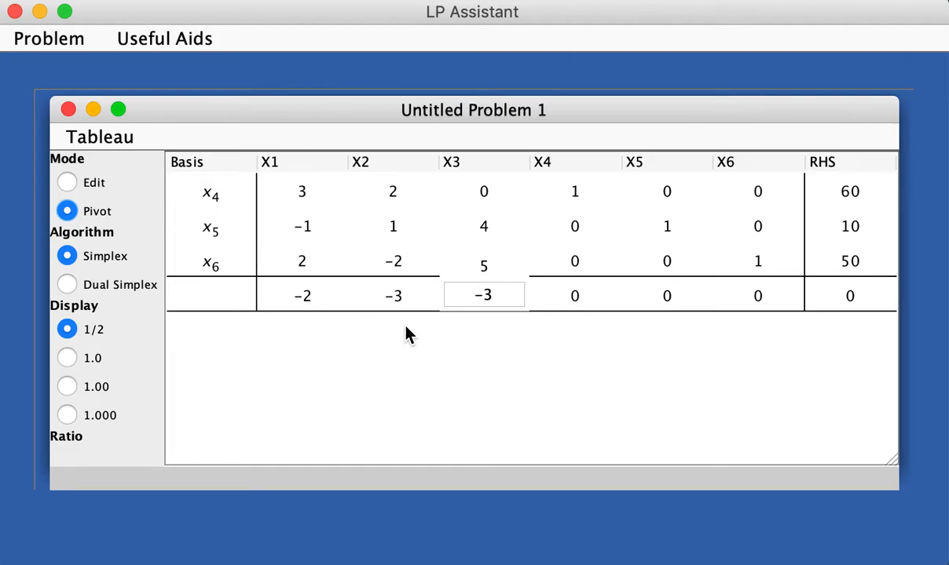
mouse_move(431, 329)
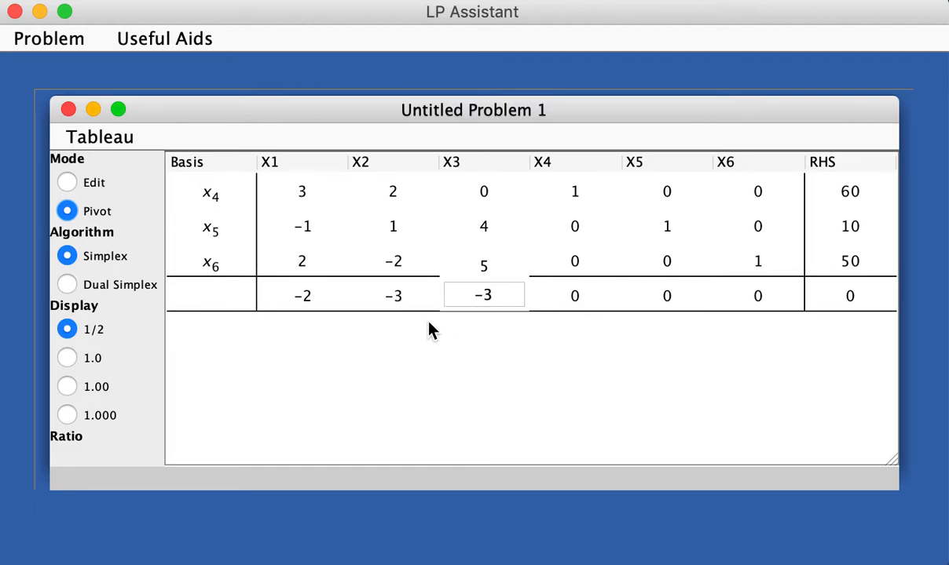
mouse_move(398, 306)
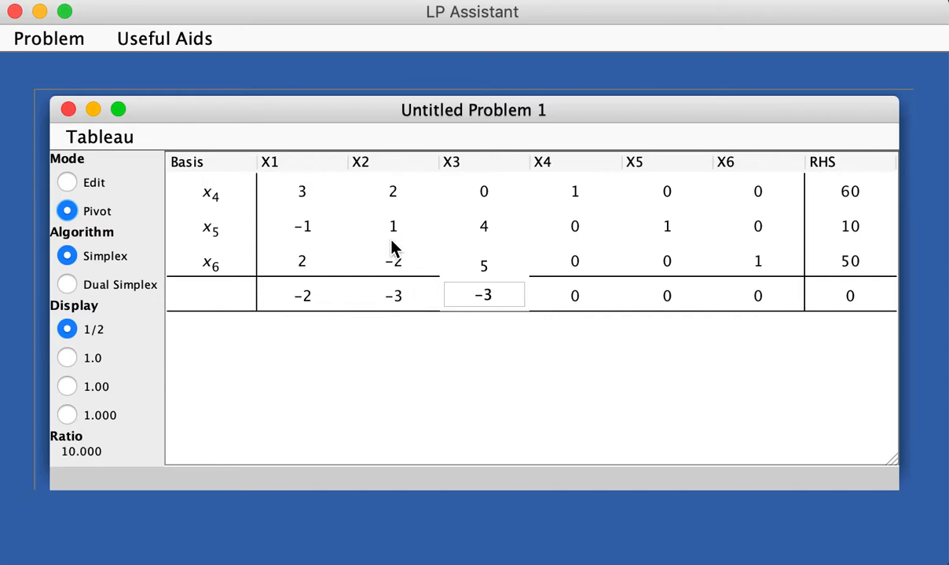
mouse_move(394, 208)
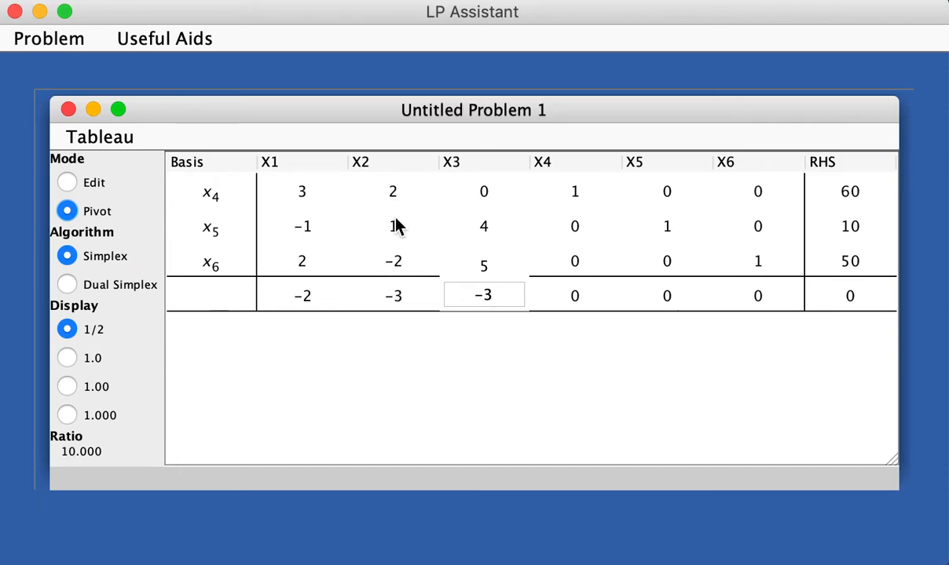
mouse_move(397, 243)
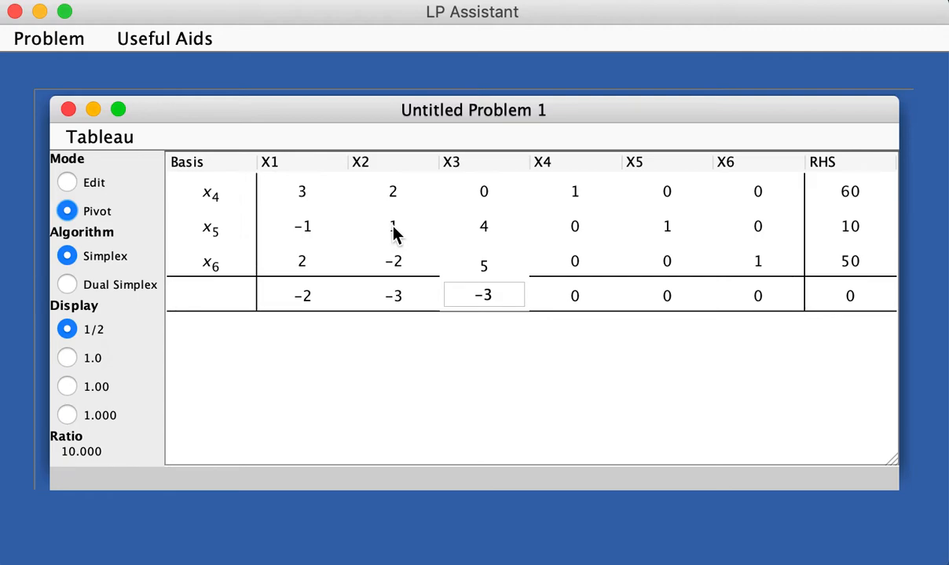
click(393, 226)
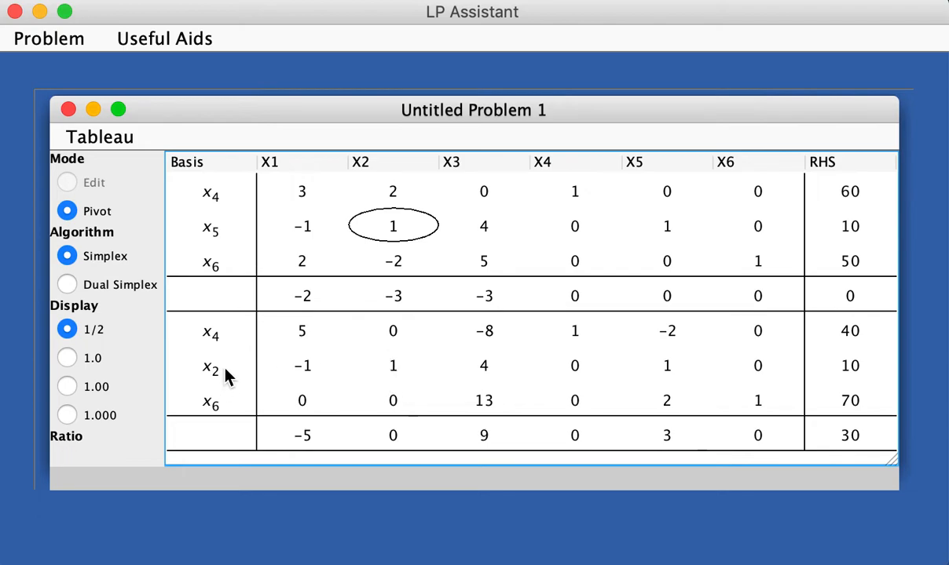
mouse_move(212, 349)
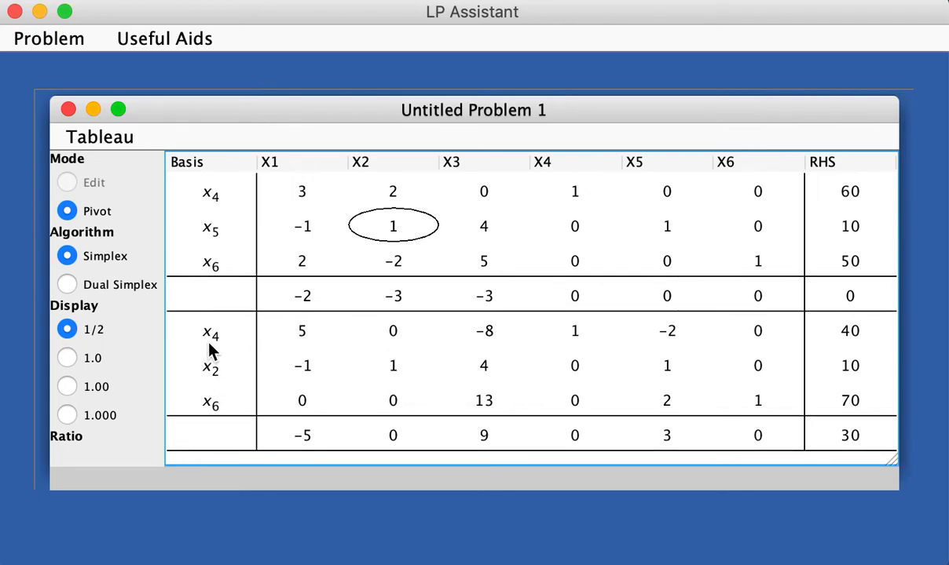
mouse_move(216, 367)
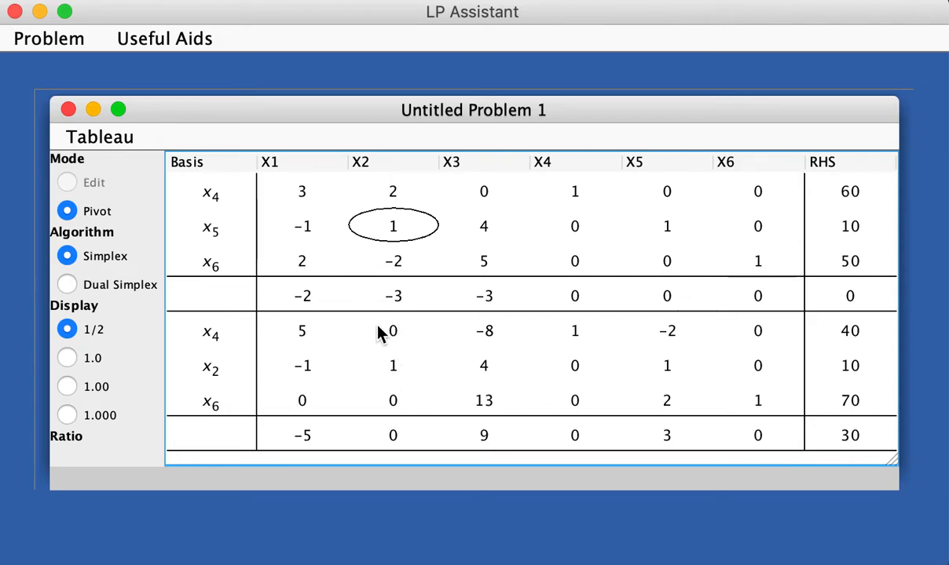
mouse_move(401, 400)
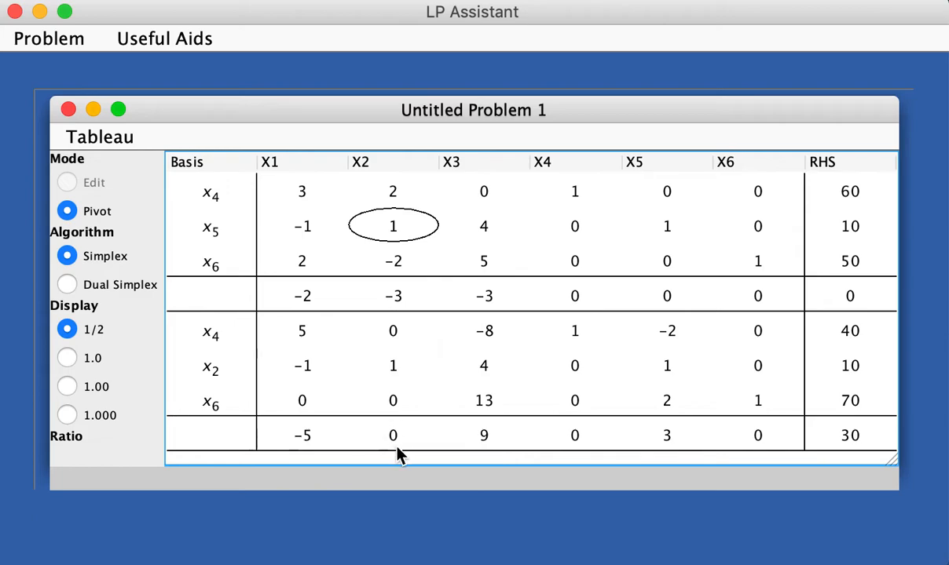
mouse_move(393, 437)
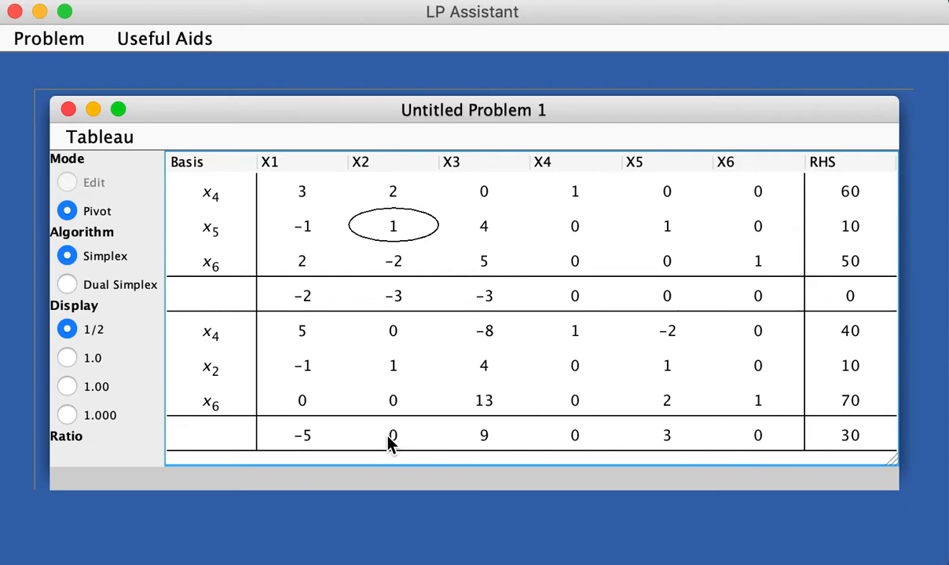
mouse_move(523, 458)
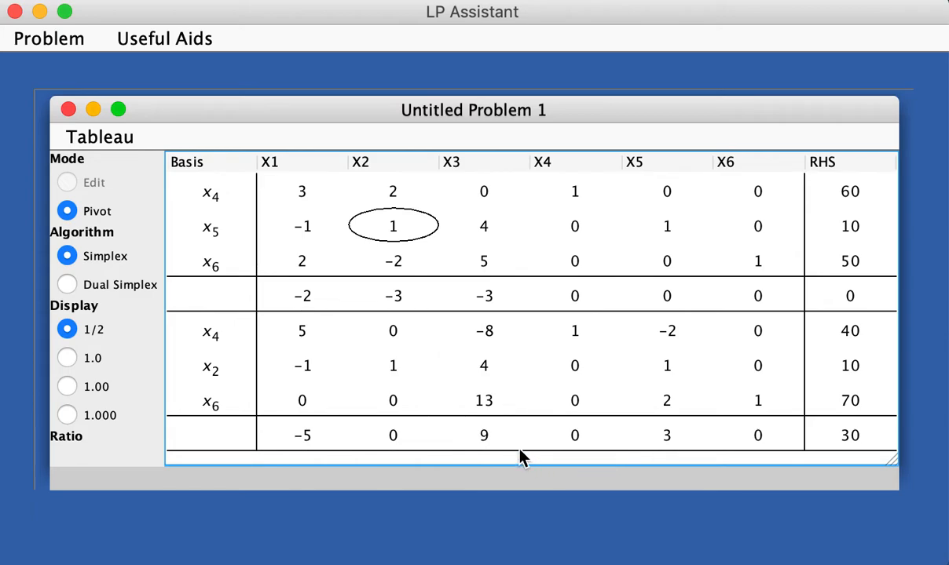
mouse_move(305, 446)
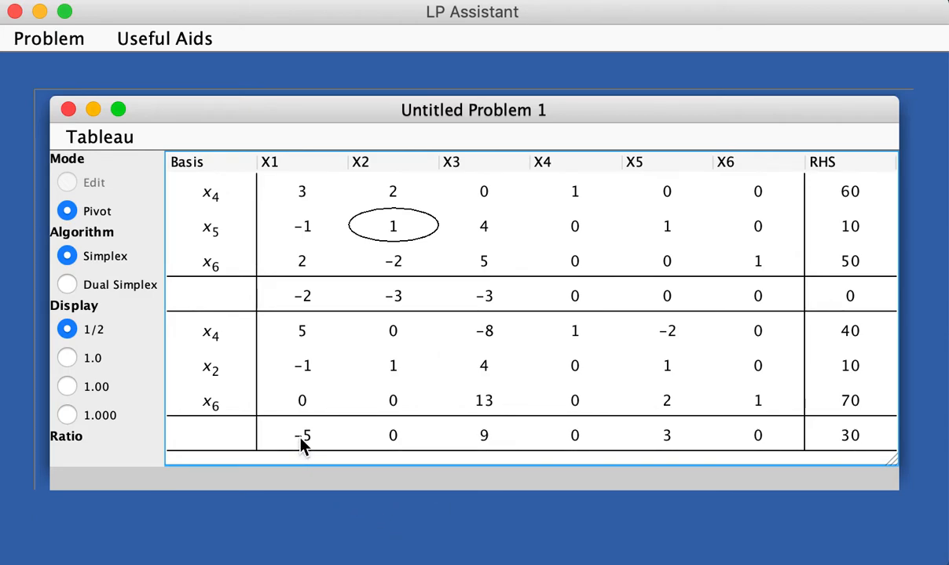
mouse_move(667, 454)
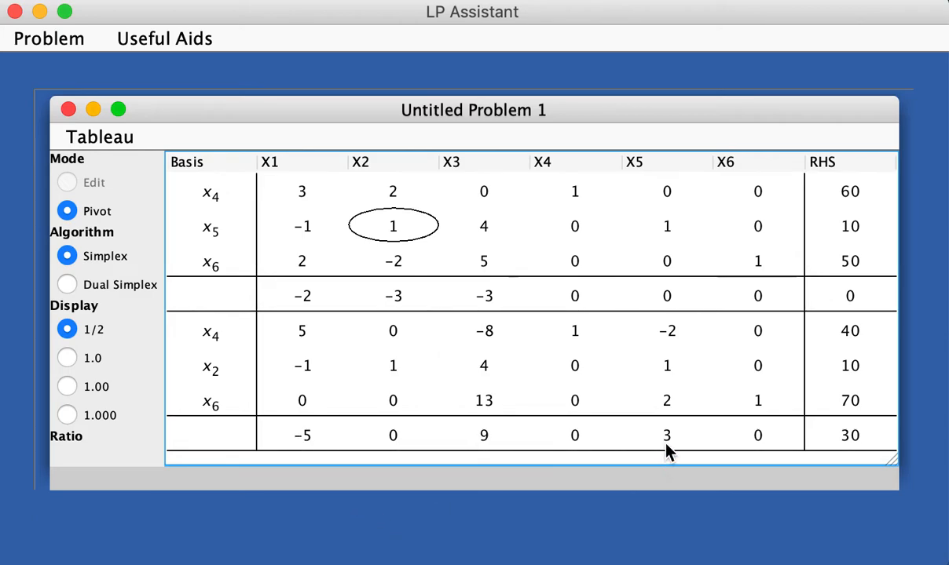
mouse_move(290, 454)
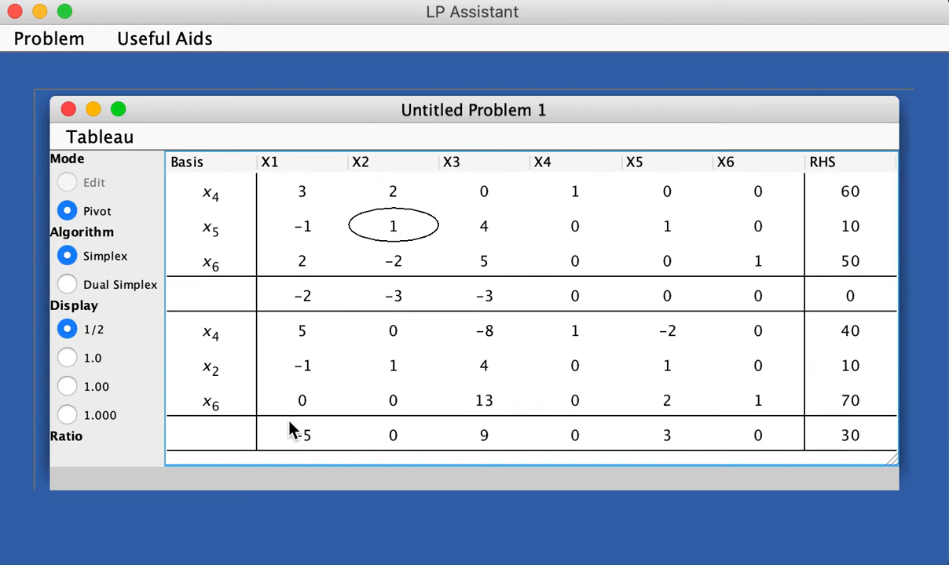
mouse_move(283, 454)
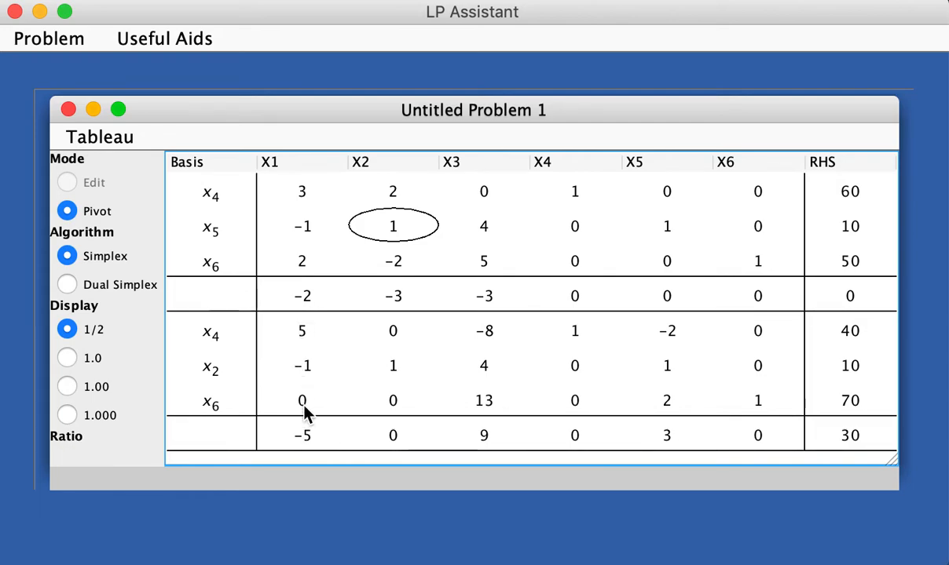
mouse_move(337, 469)
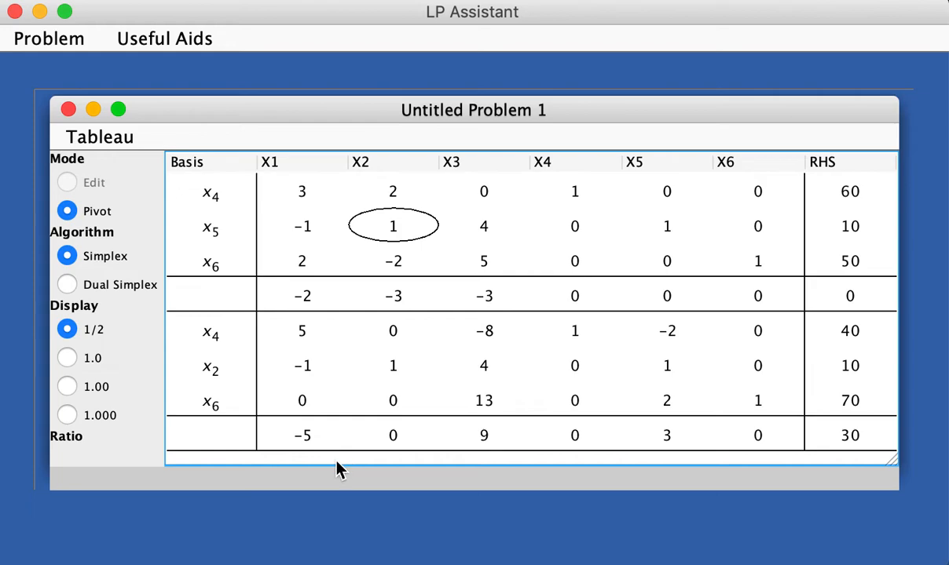
mouse_move(313, 462)
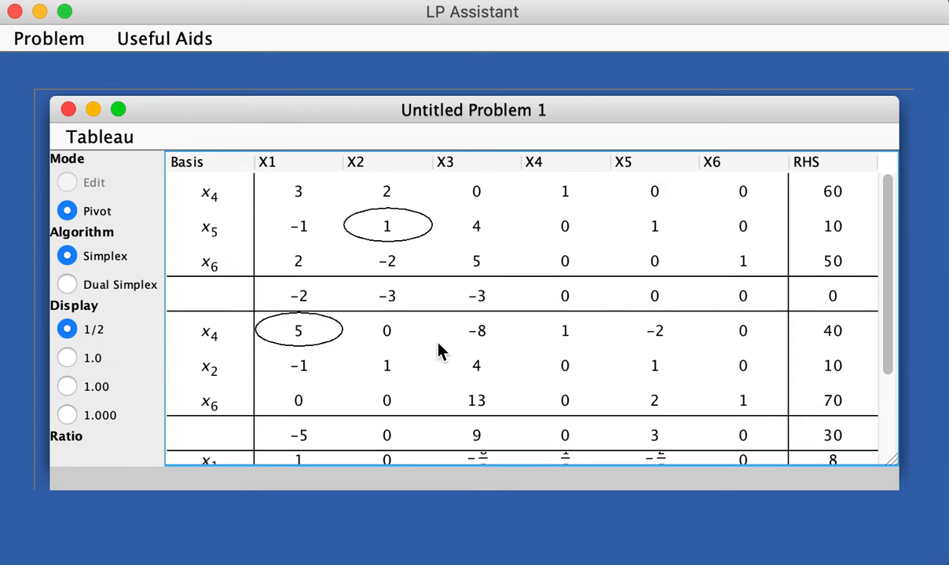
scroll(down, 3)
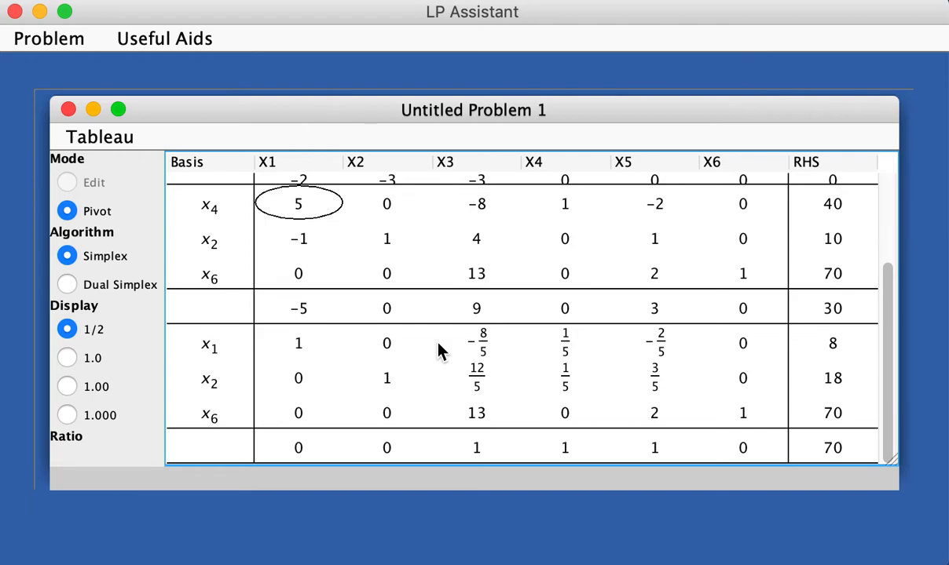
mouse_move(471, 486)
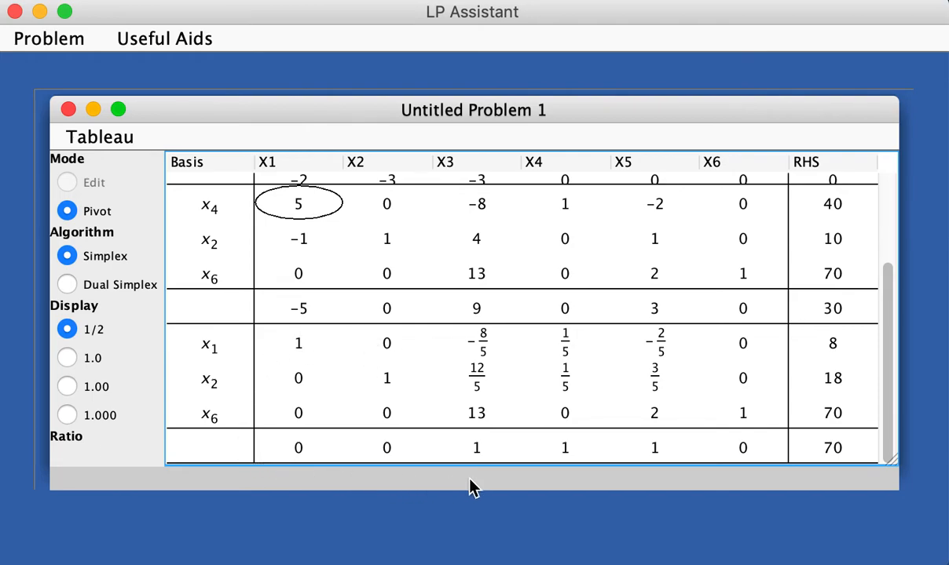
mouse_move(278, 355)
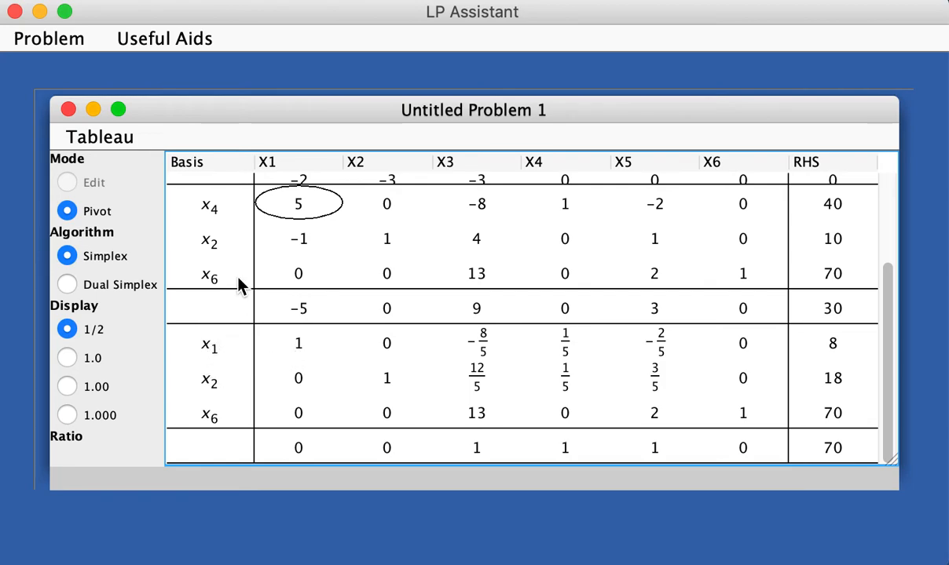
mouse_move(216, 396)
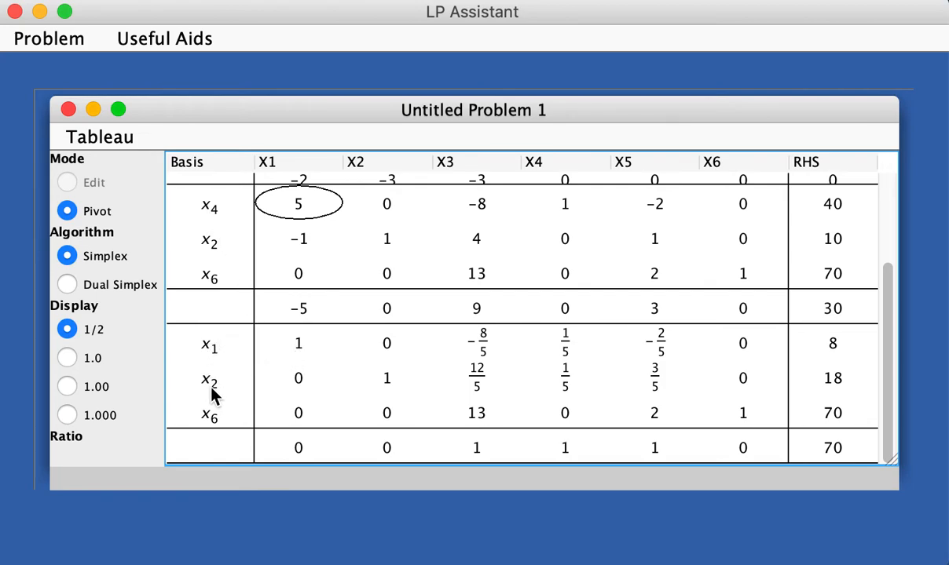
mouse_move(295, 377)
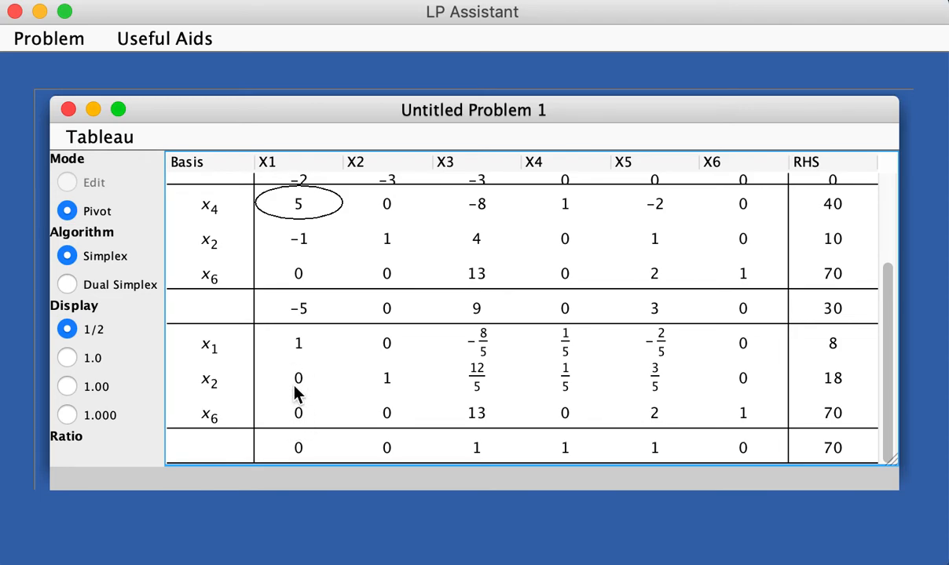
mouse_move(299, 376)
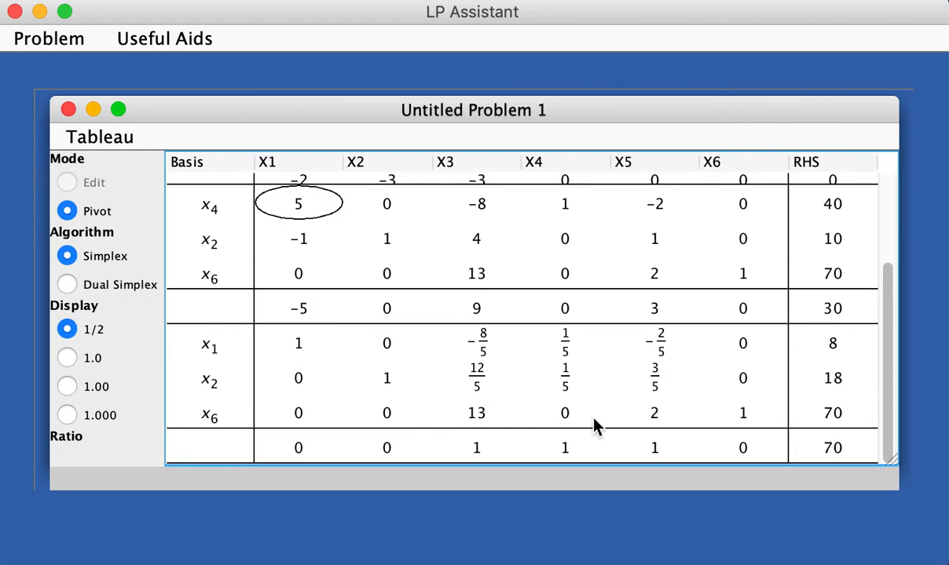
mouse_move(297, 475)
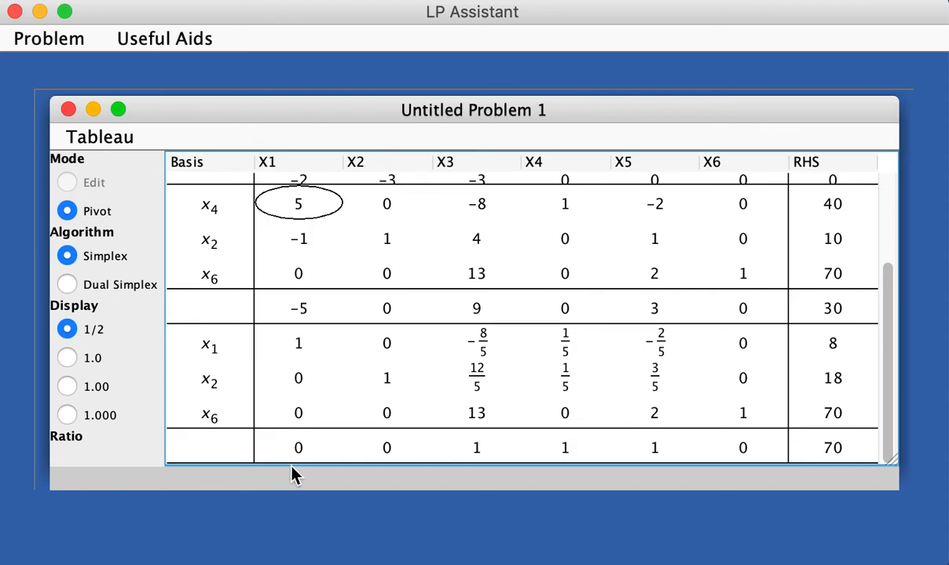
mouse_move(304, 472)
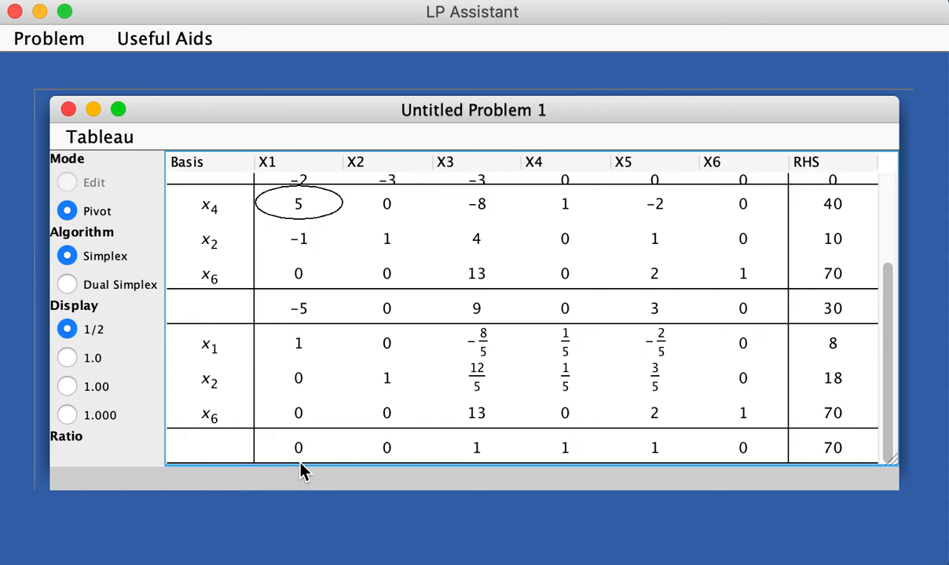
mouse_move(307, 477)
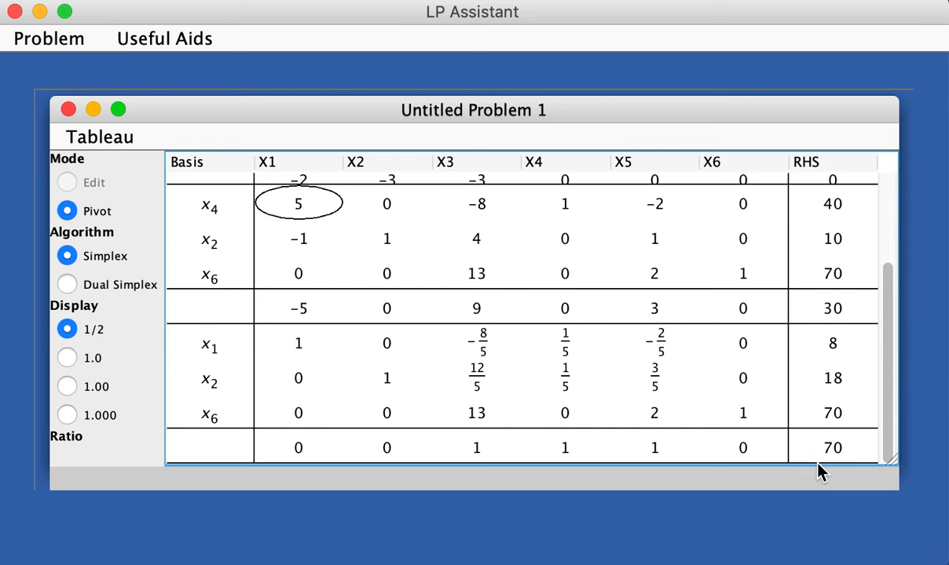
mouse_move(561, 453)
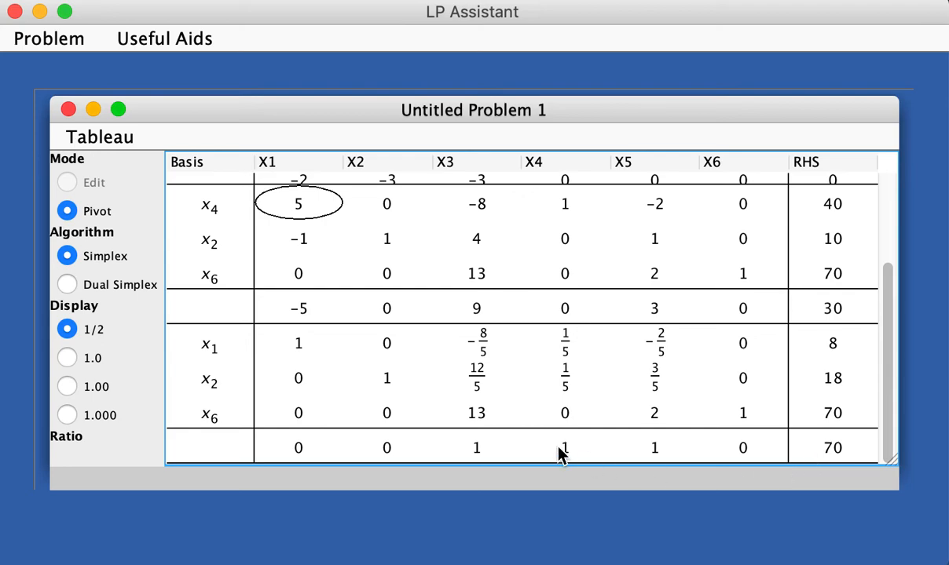
mouse_move(480, 439)
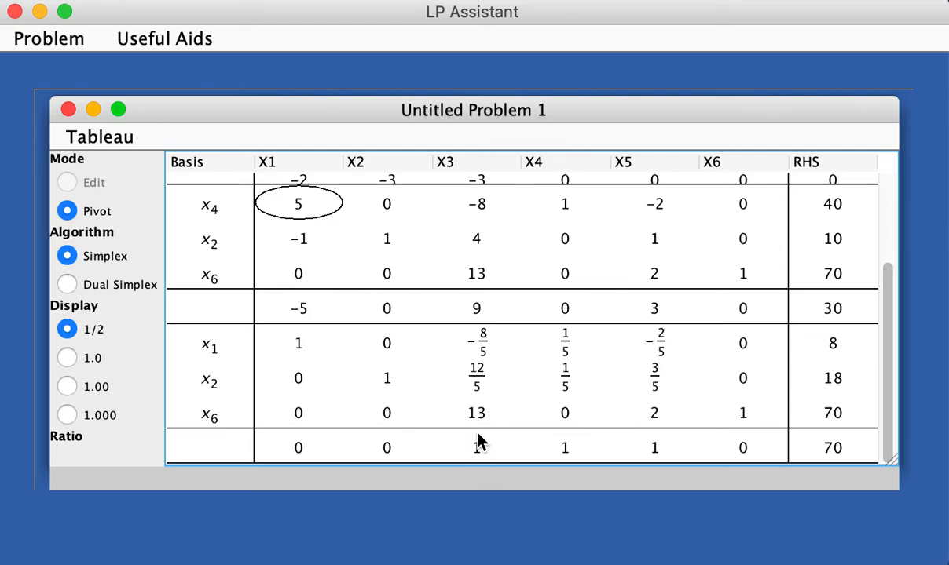
mouse_move(503, 471)
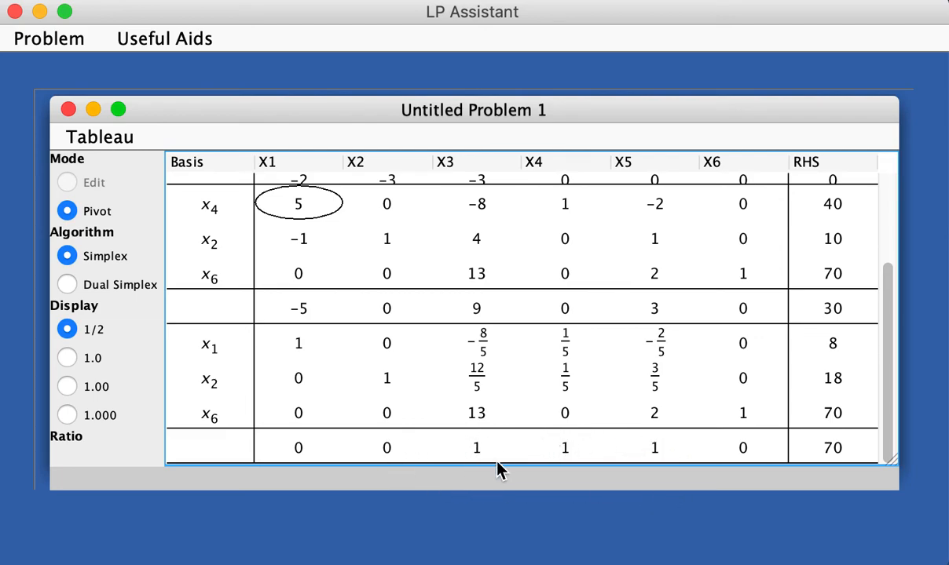
mouse_move(489, 473)
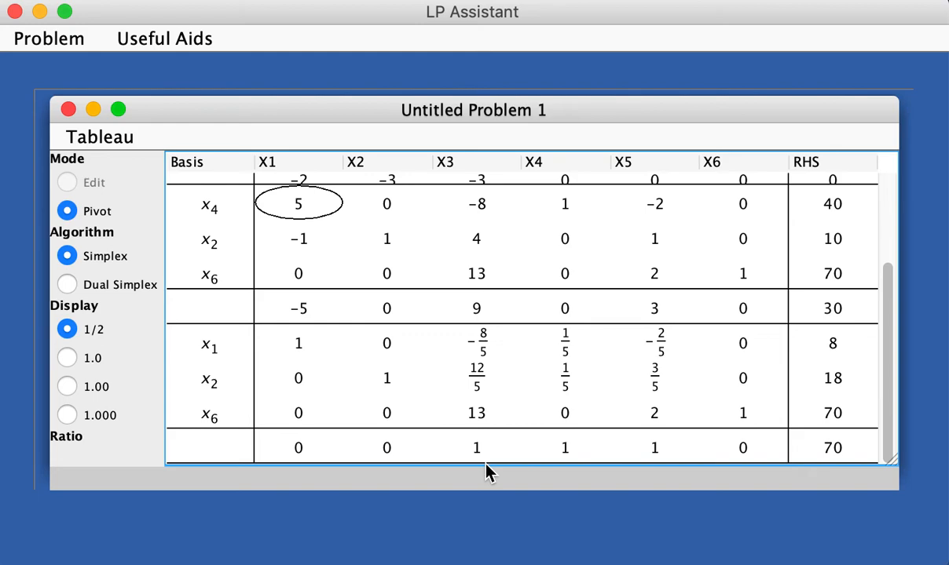
mouse_move(269, 461)
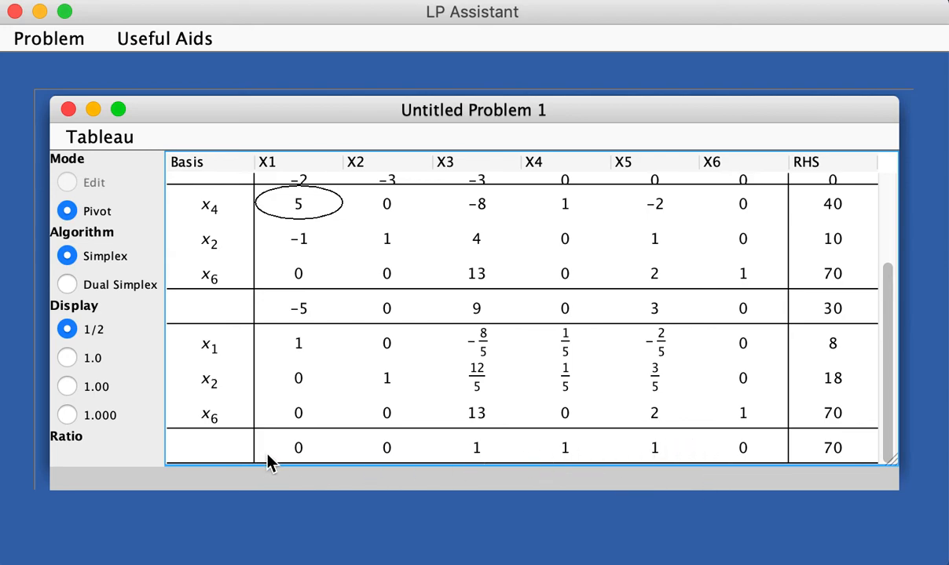
mouse_move(584, 477)
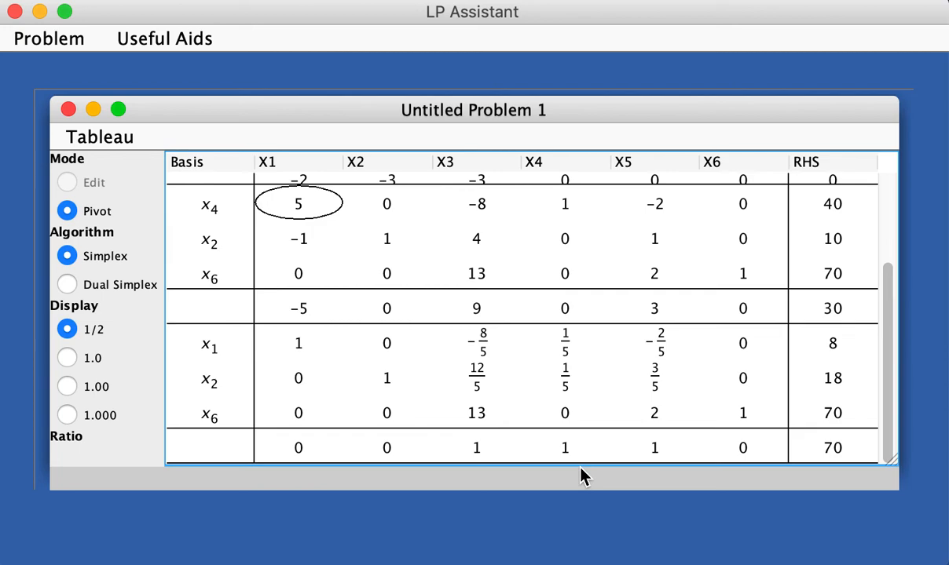
mouse_move(795, 463)
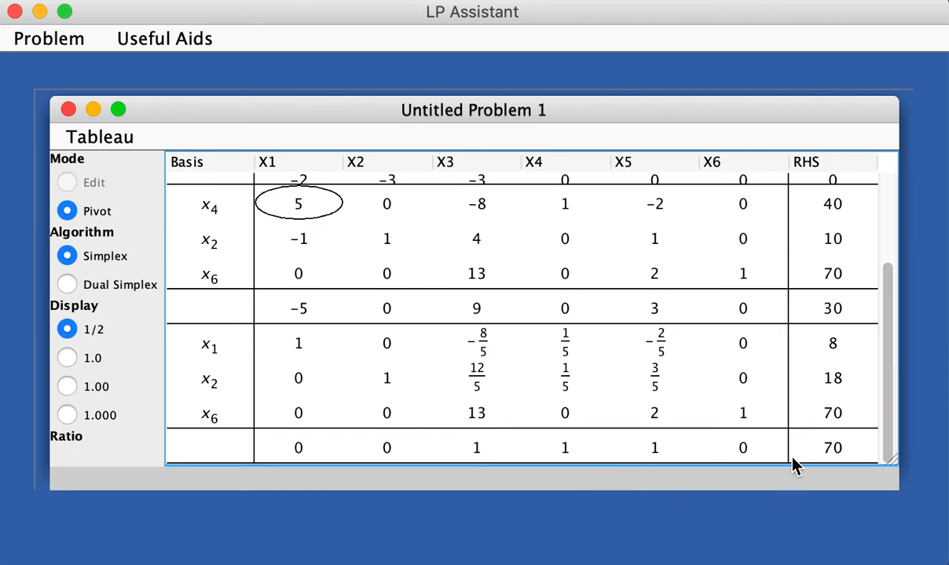
mouse_move(876, 467)
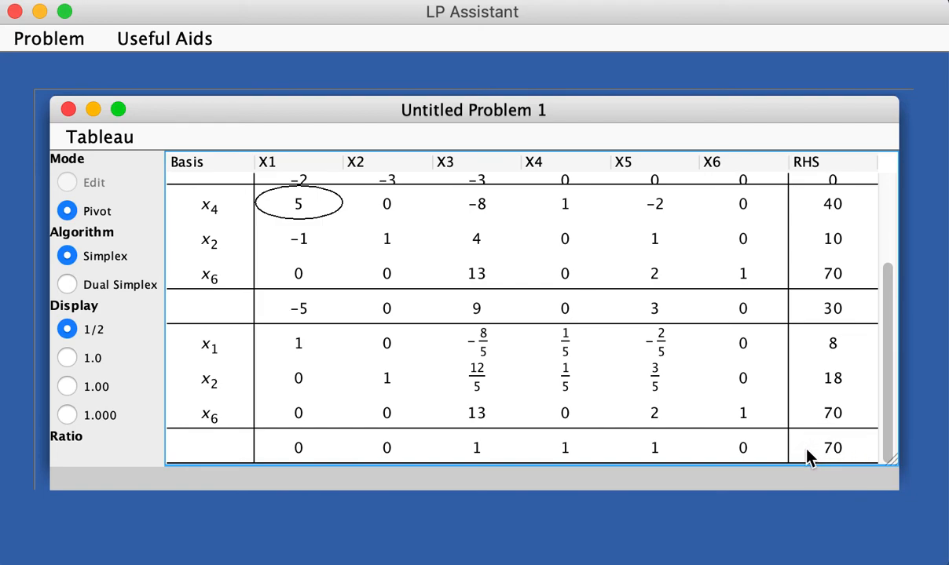
mouse_move(853, 472)
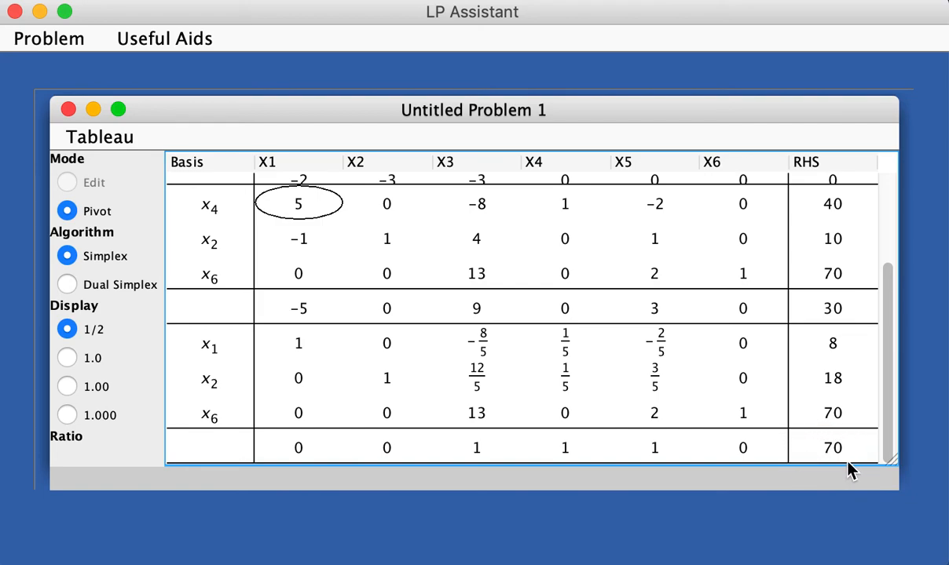
mouse_move(833, 464)
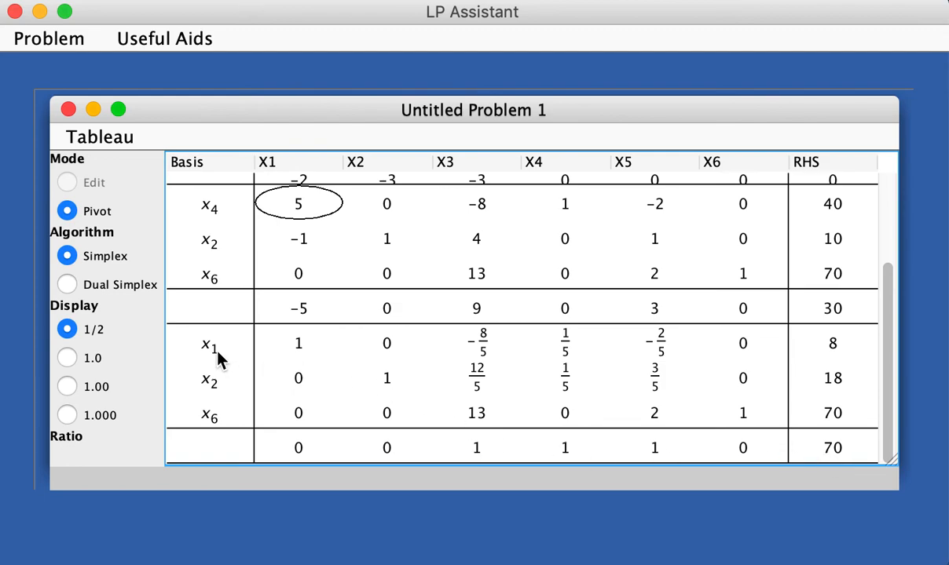
mouse_move(836, 350)
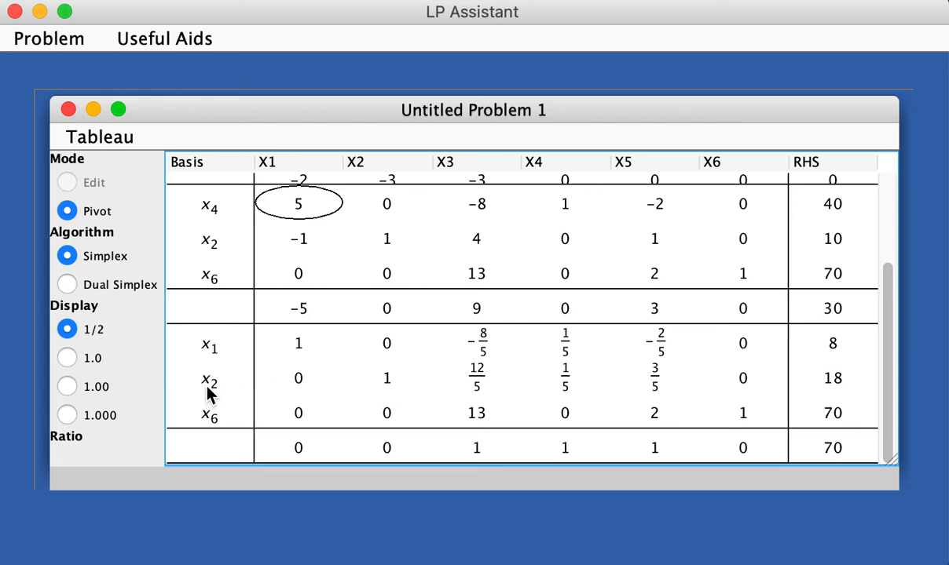
mouse_move(211, 434)
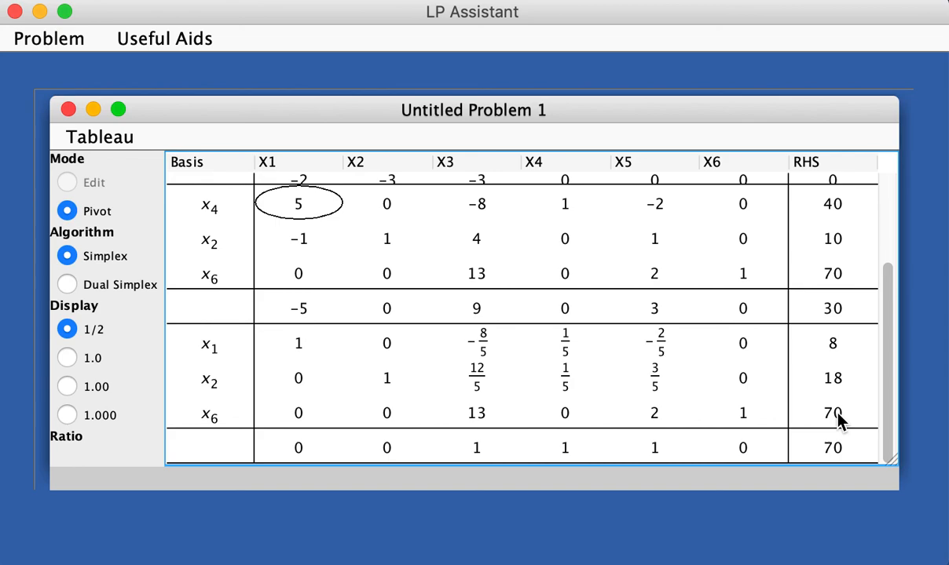
mouse_move(44, 120)
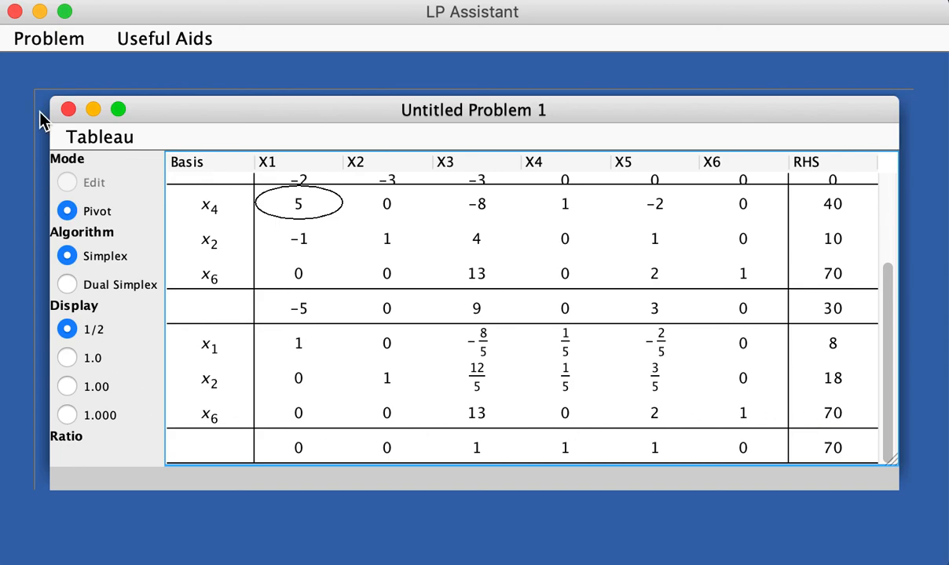
click(49, 38)
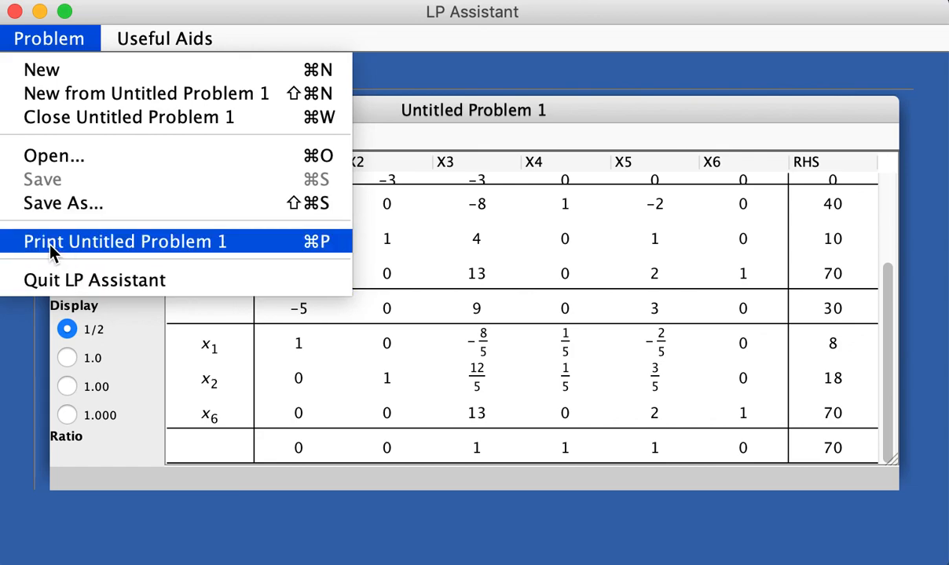
mouse_move(91, 241)
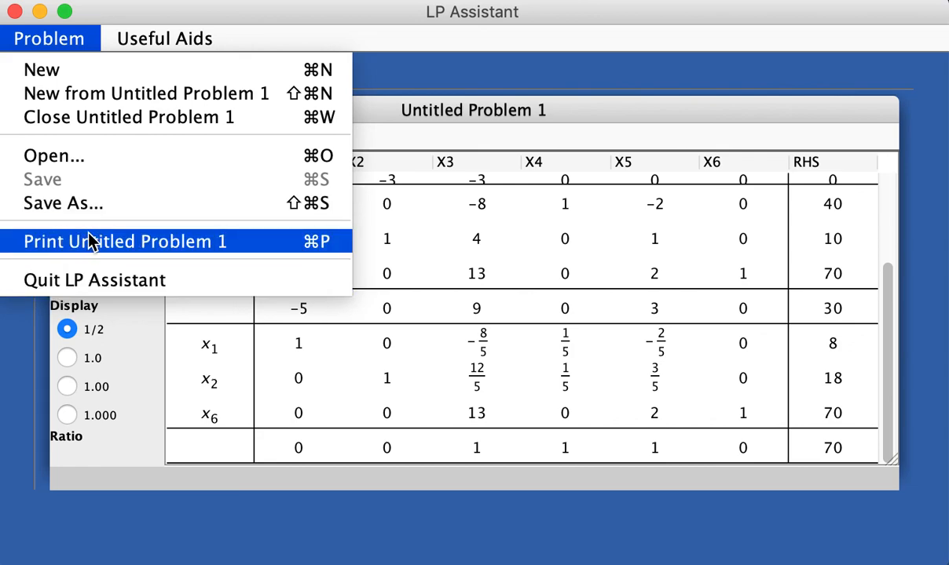
mouse_move(185, 92)
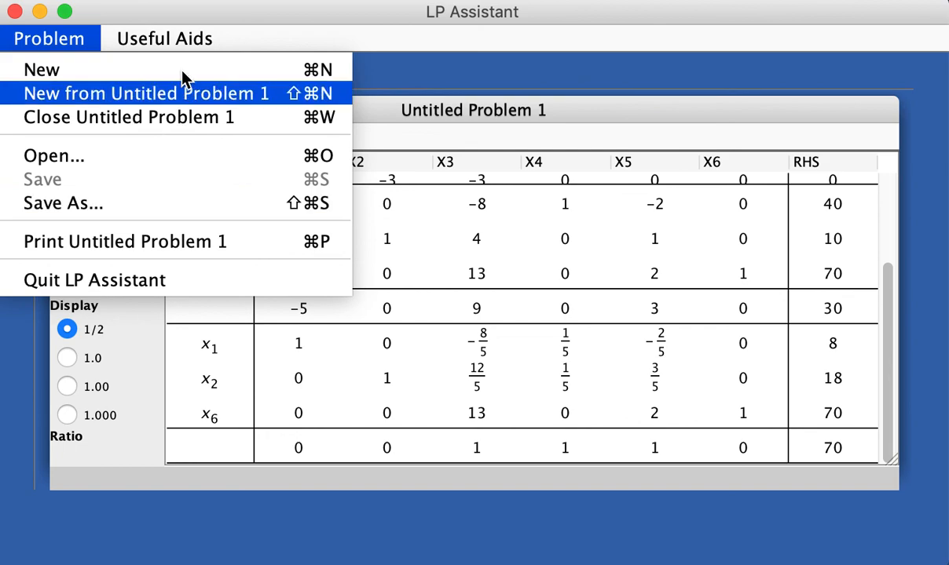
Show the Useful Aids menu without choosing any entry
click(164, 37)
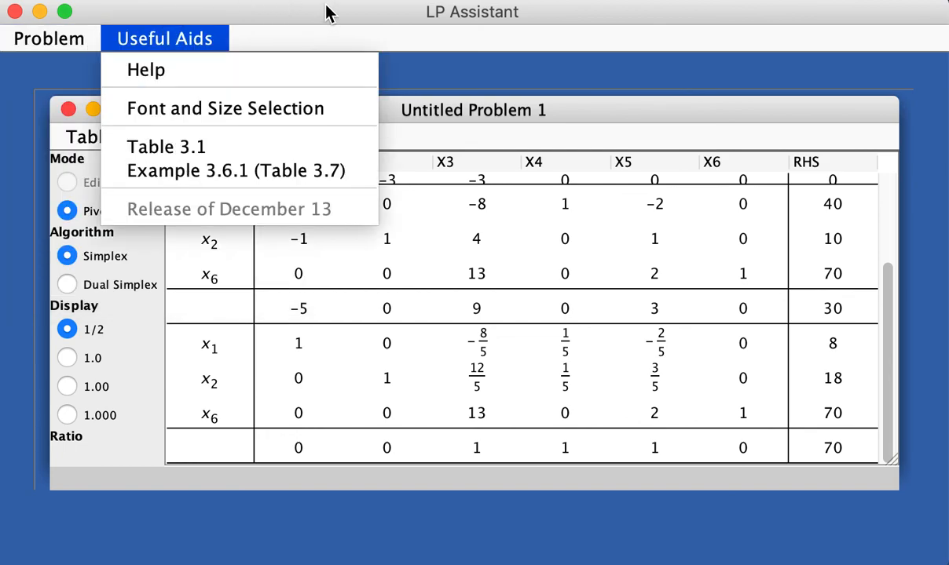